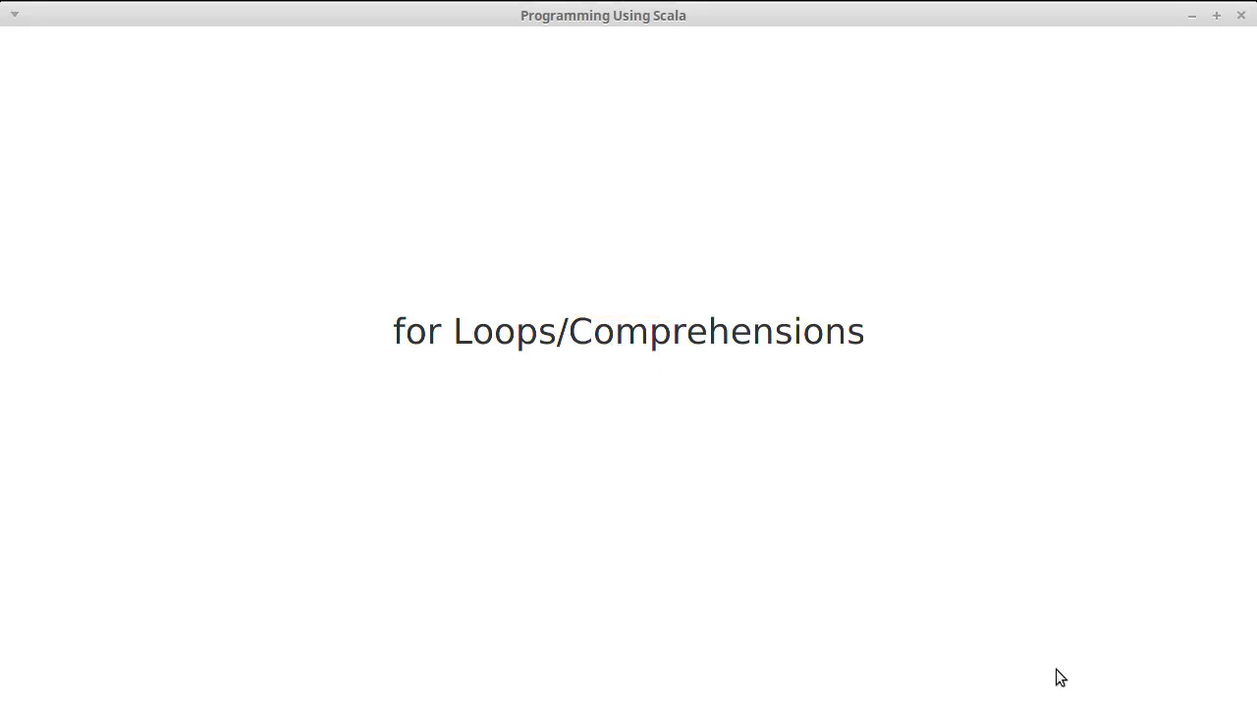
{"action": "mouse_move", "coordinate": [1096, 672]}
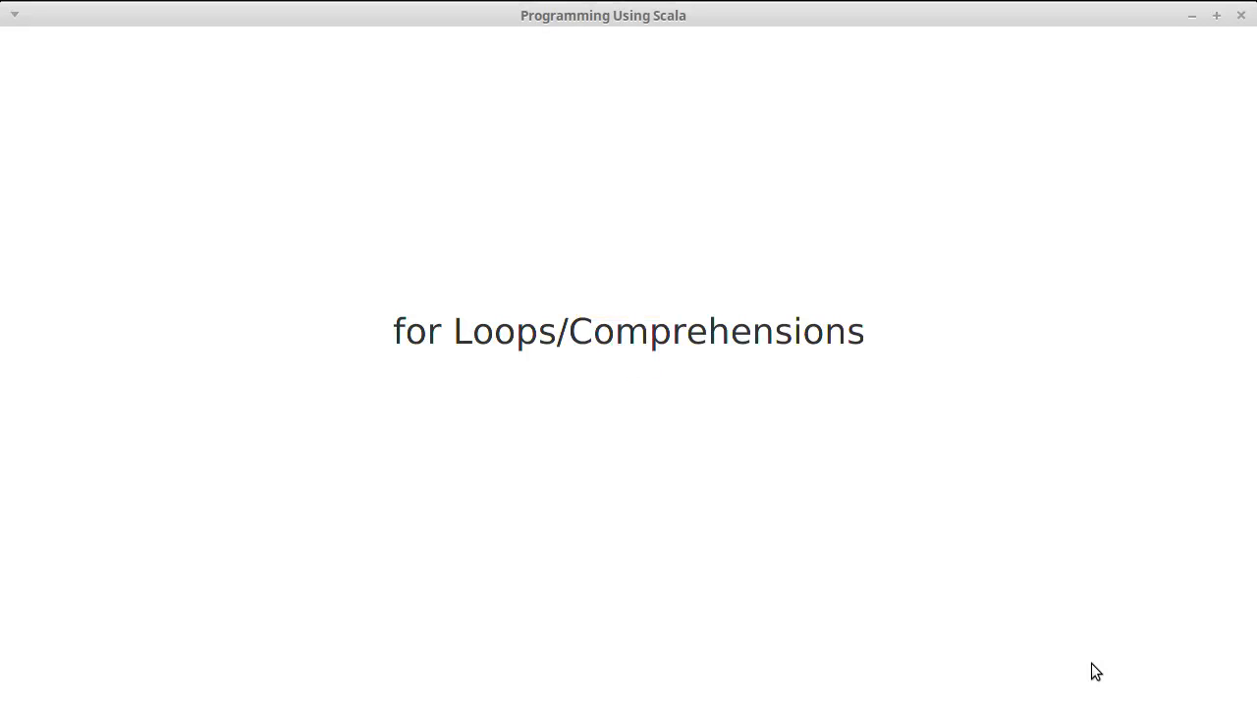
{"action": "mouse_move", "coordinate": [1037, 569]}
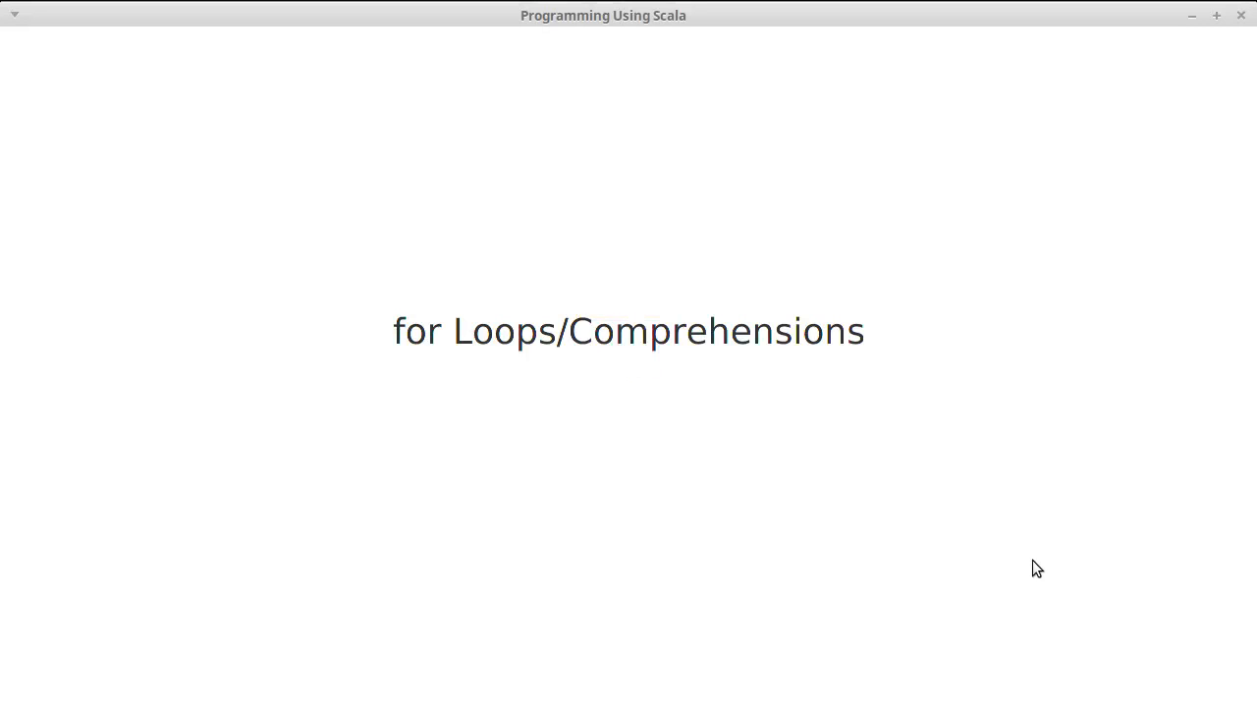
{"action": "mouse_move", "coordinate": [1010, 300]}
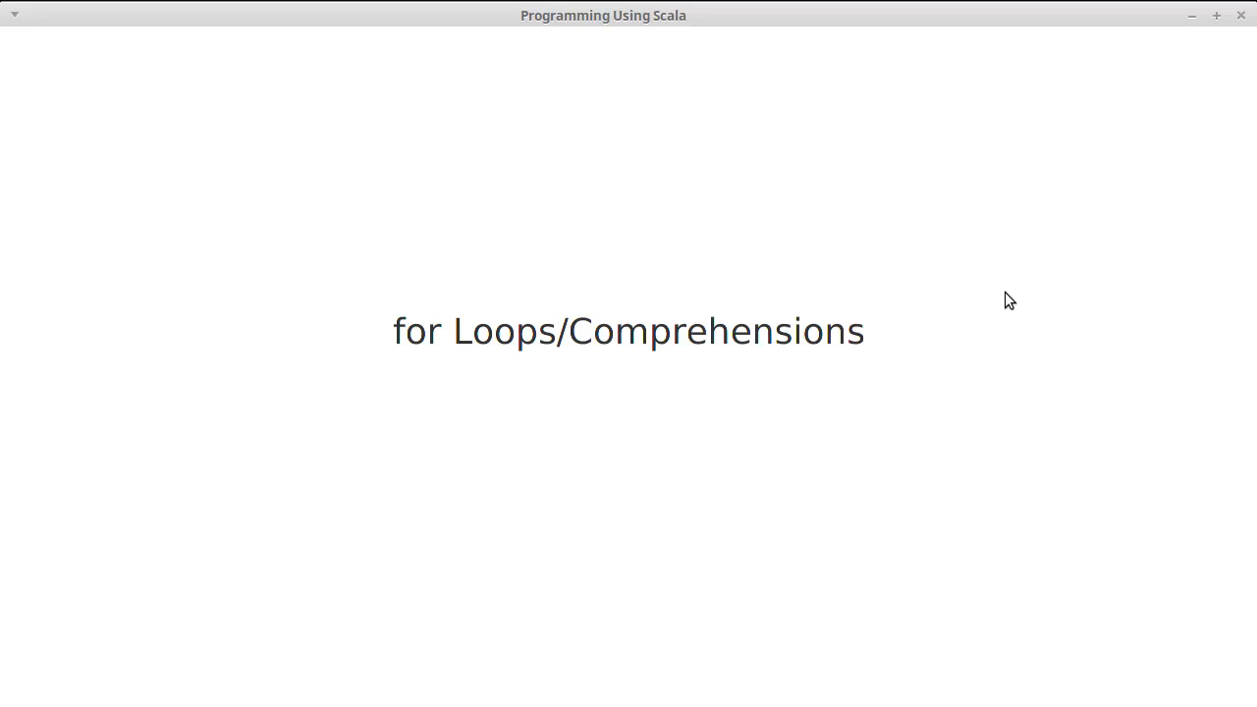
{"action": "mouse_move", "coordinate": [1232, 41]}
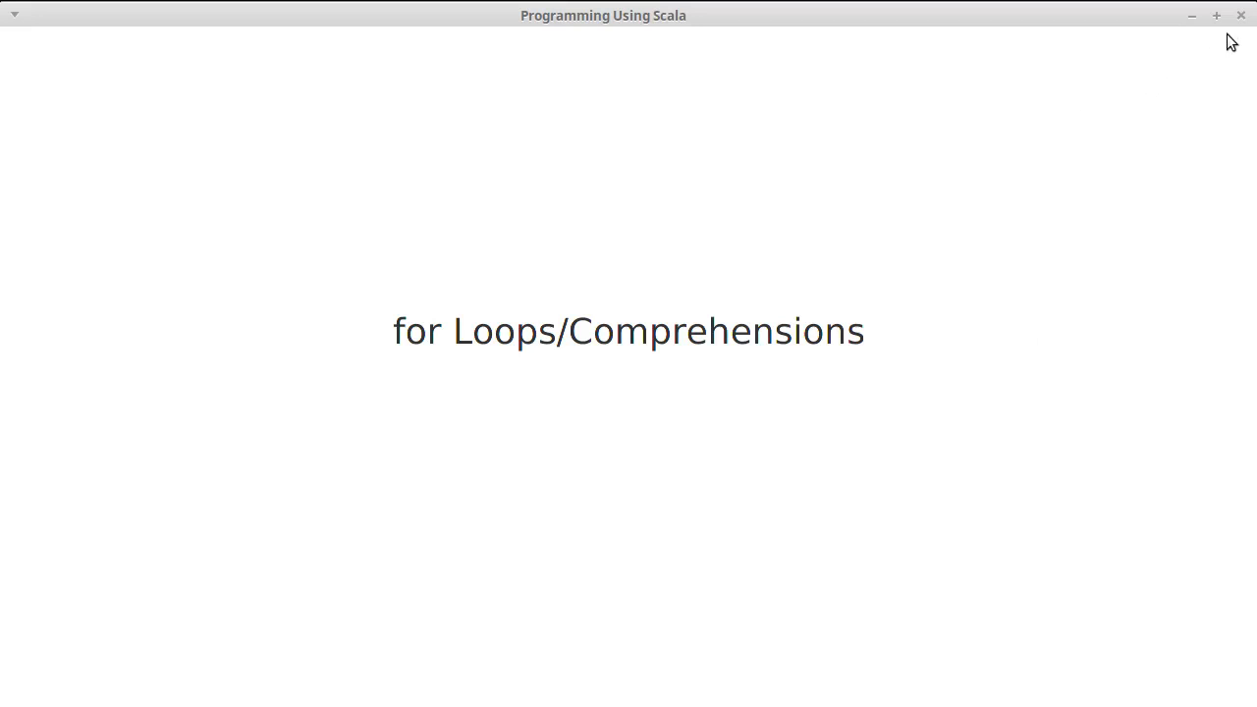
{"action": "mouse_move", "coordinate": [1241, 16]}
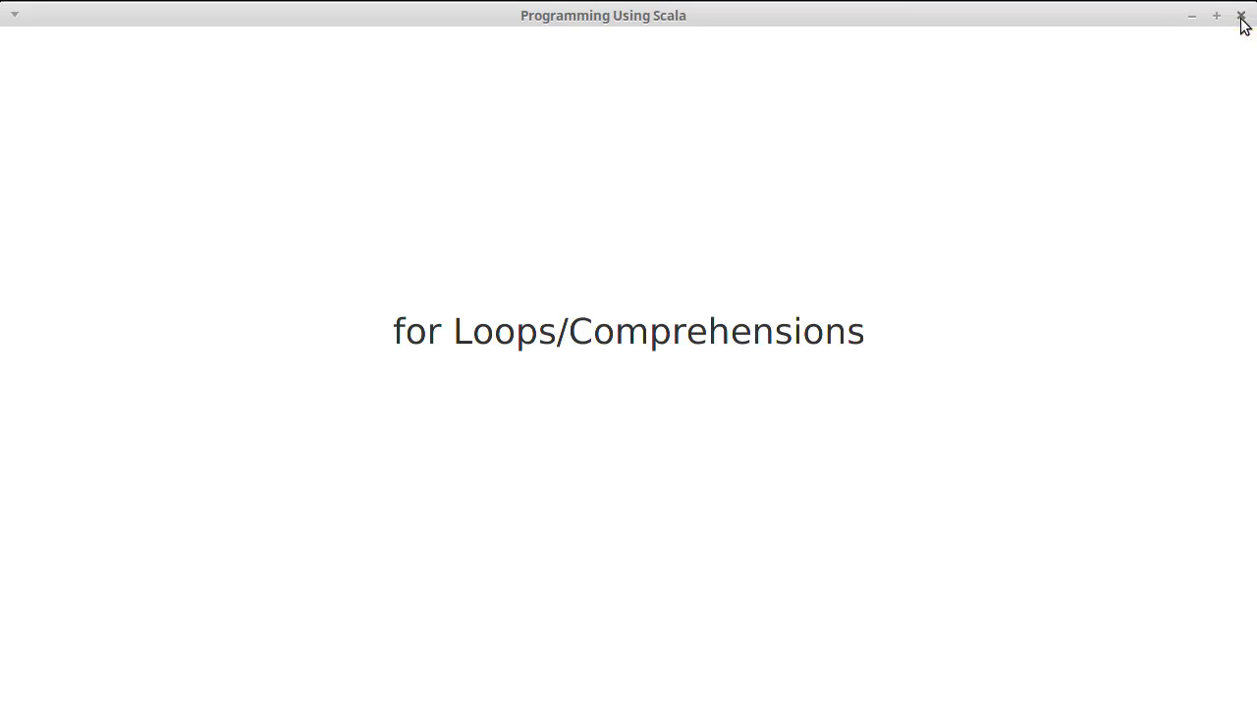
{"action": "mouse_move", "coordinate": [821, 377]}
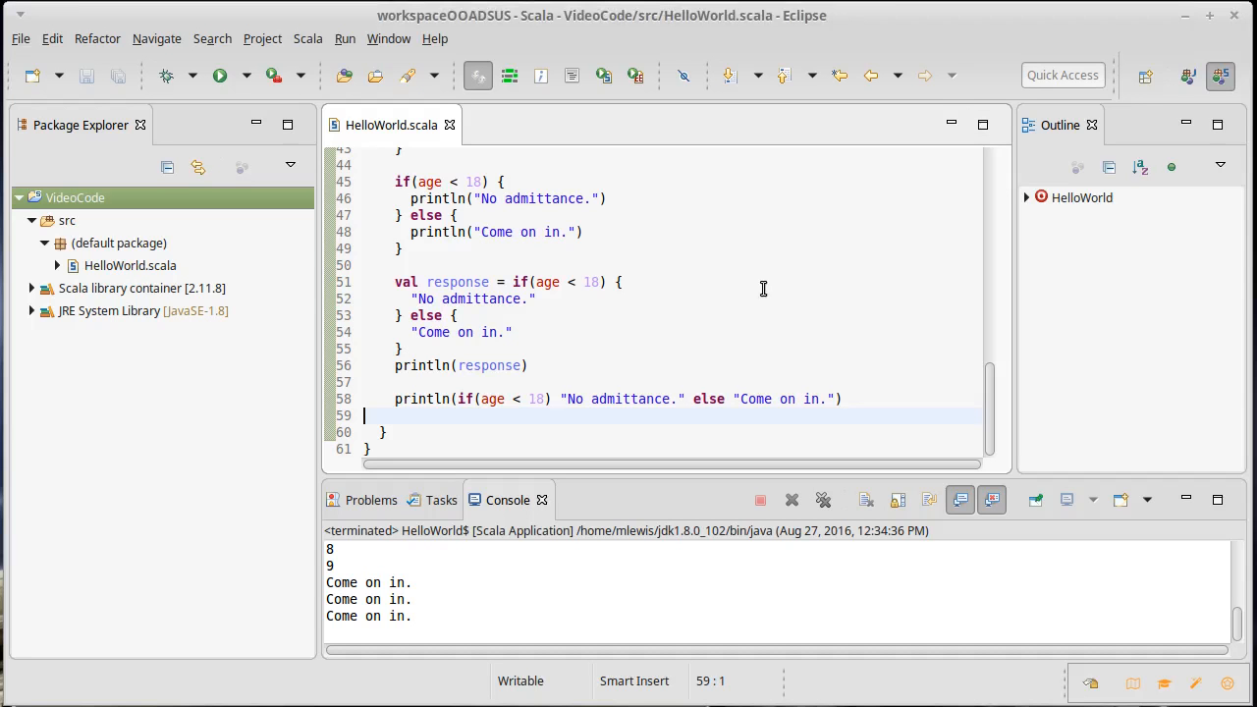
{"action": "mouse_move", "coordinate": [750, 295]}
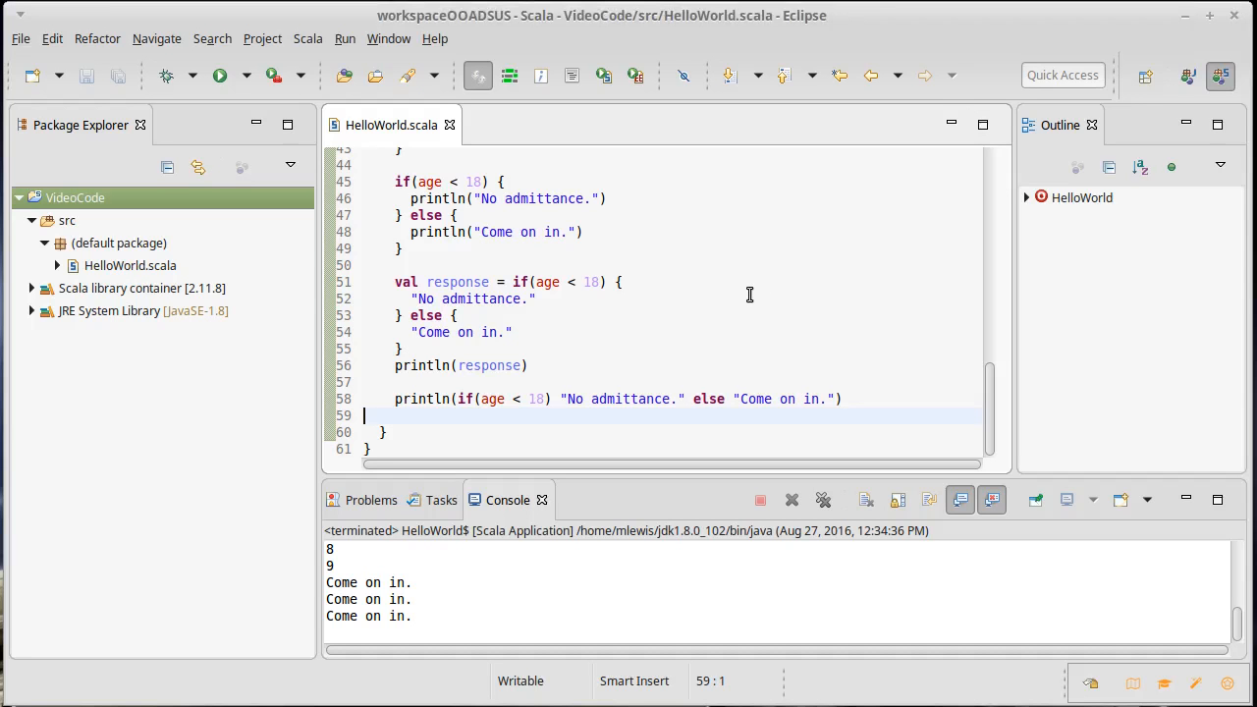
Step: Write for (i <- 1 to 10) { println(i) } on a new line after the last println
{"action": "scroll", "scroll_direction": "up", "scroll_amount": 3}
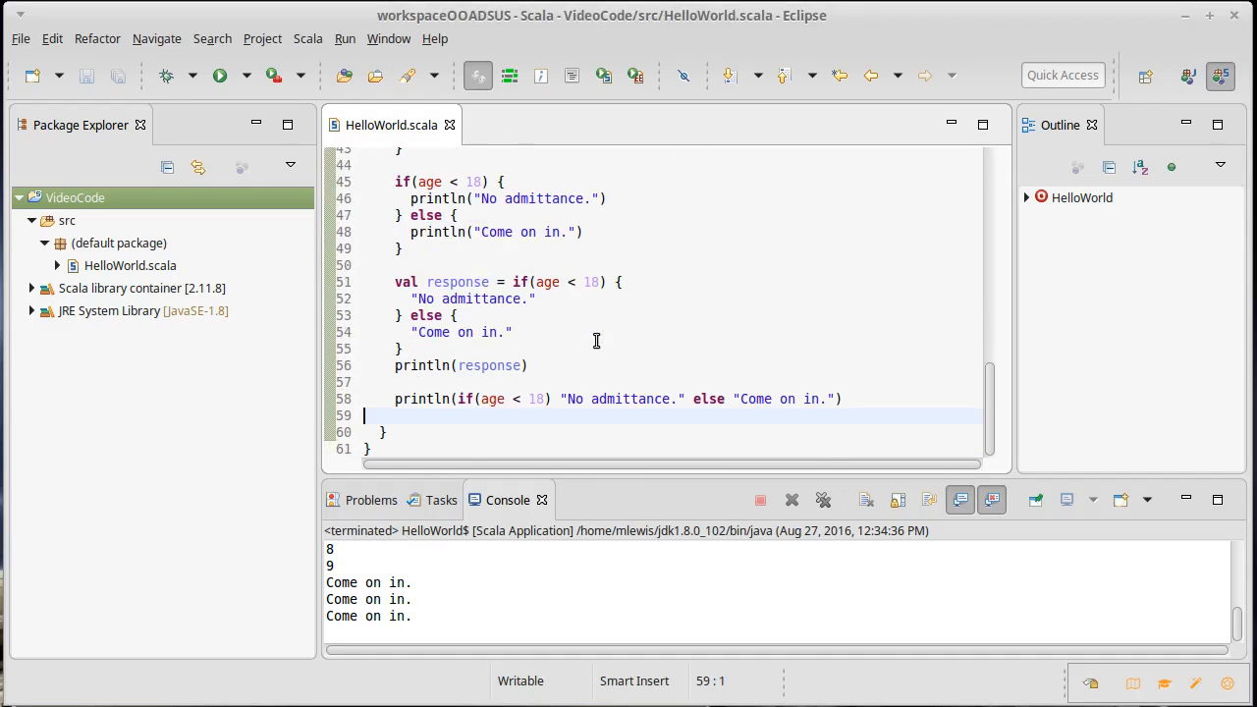
{"action": "key", "text": "Return"}
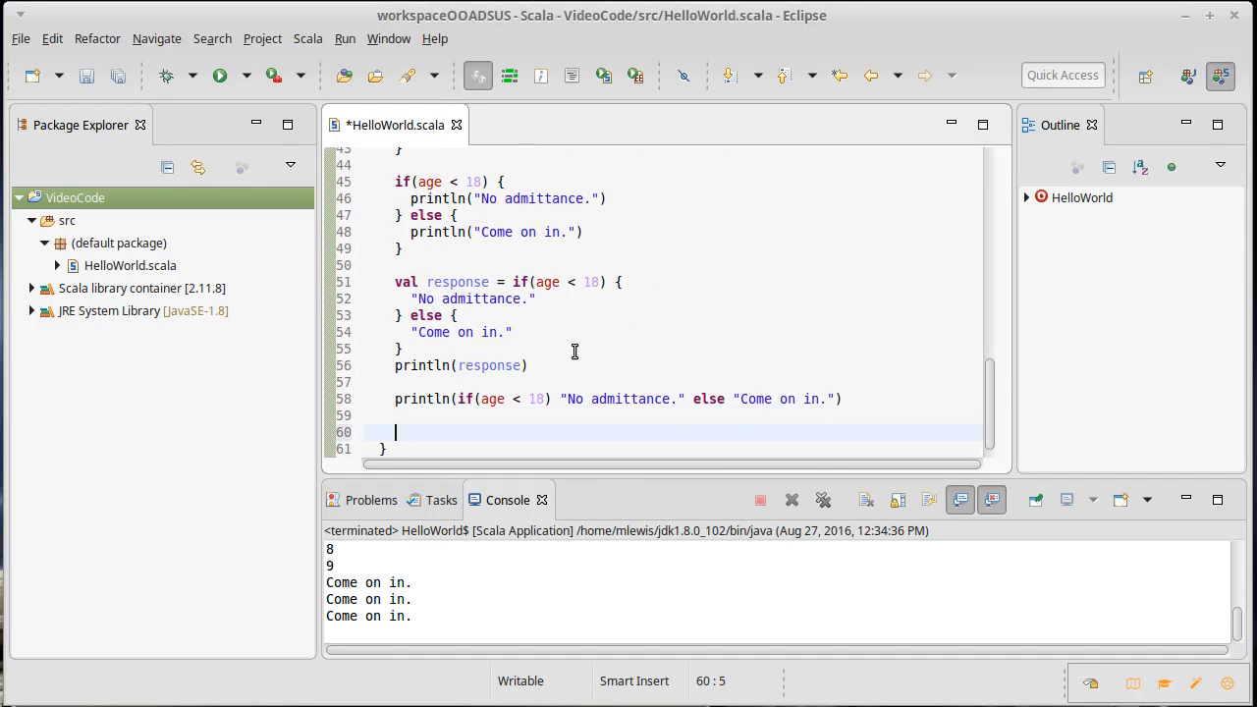
{"action": "type", "text": "for"}
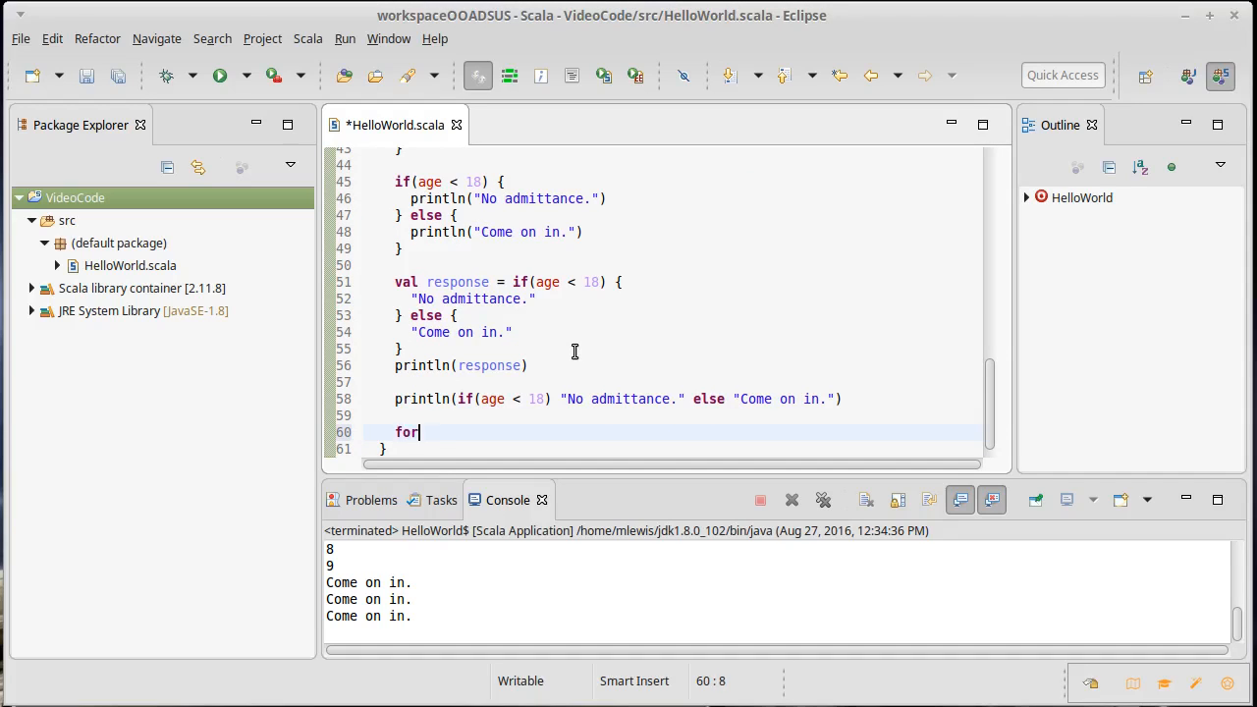
{"action": "type", "text": "("}
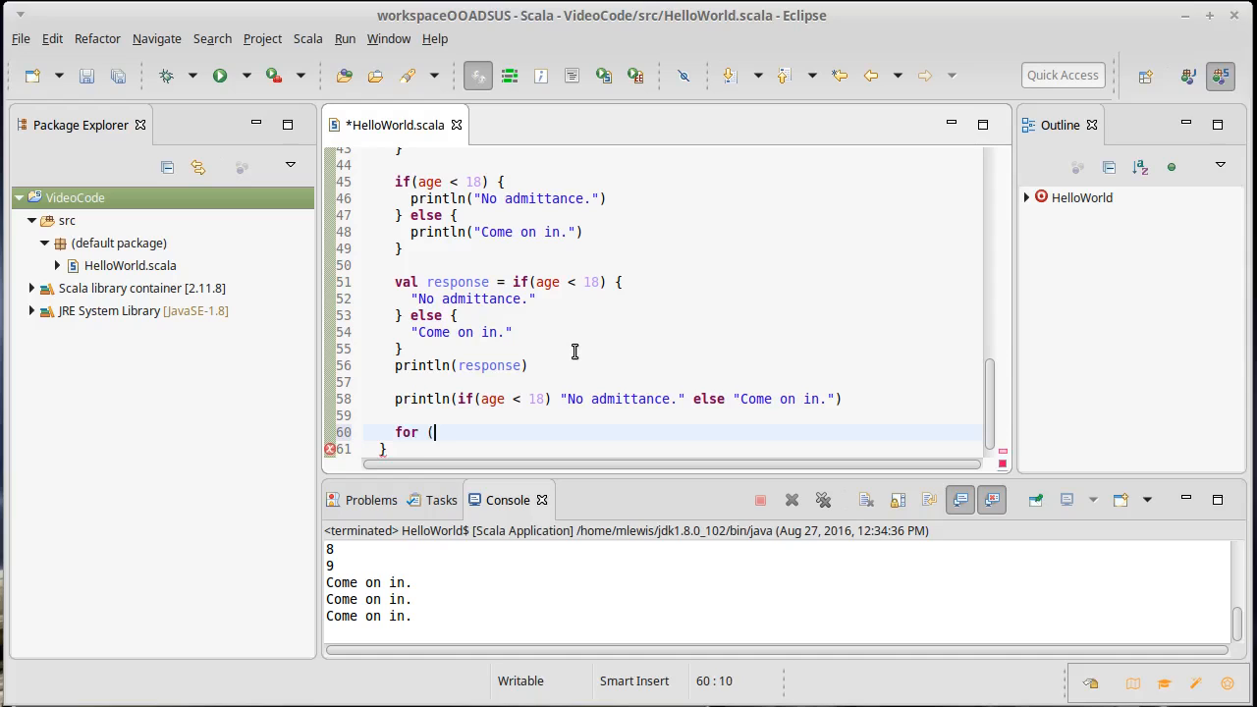
{"action": "type", "text": "i <-"}
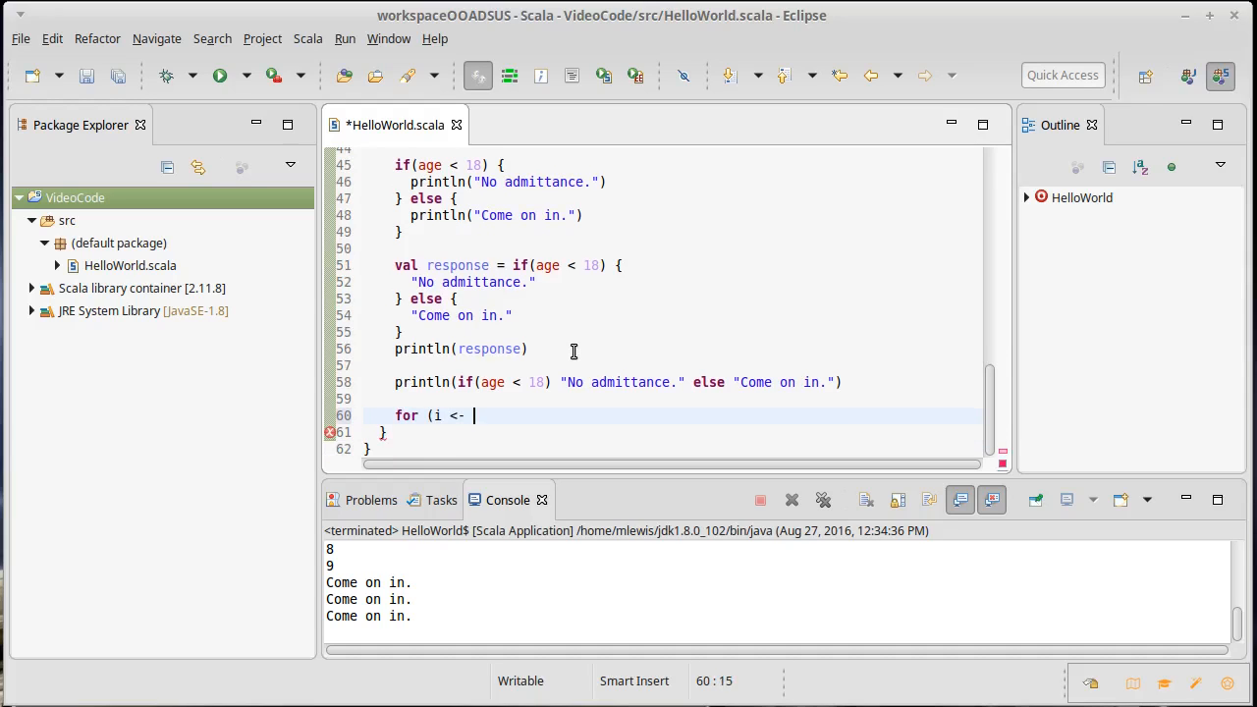
{"action": "type", "text": "1 to 10) {"}
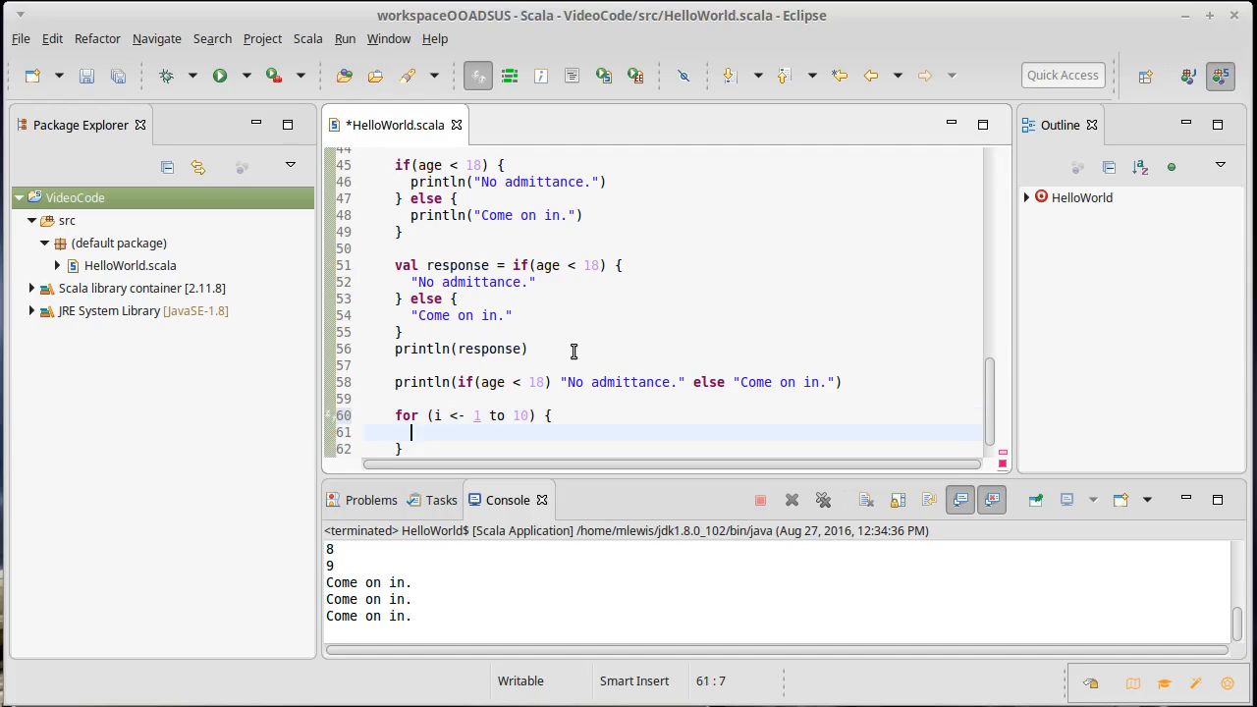
{"action": "type", "text": "println(i)"}
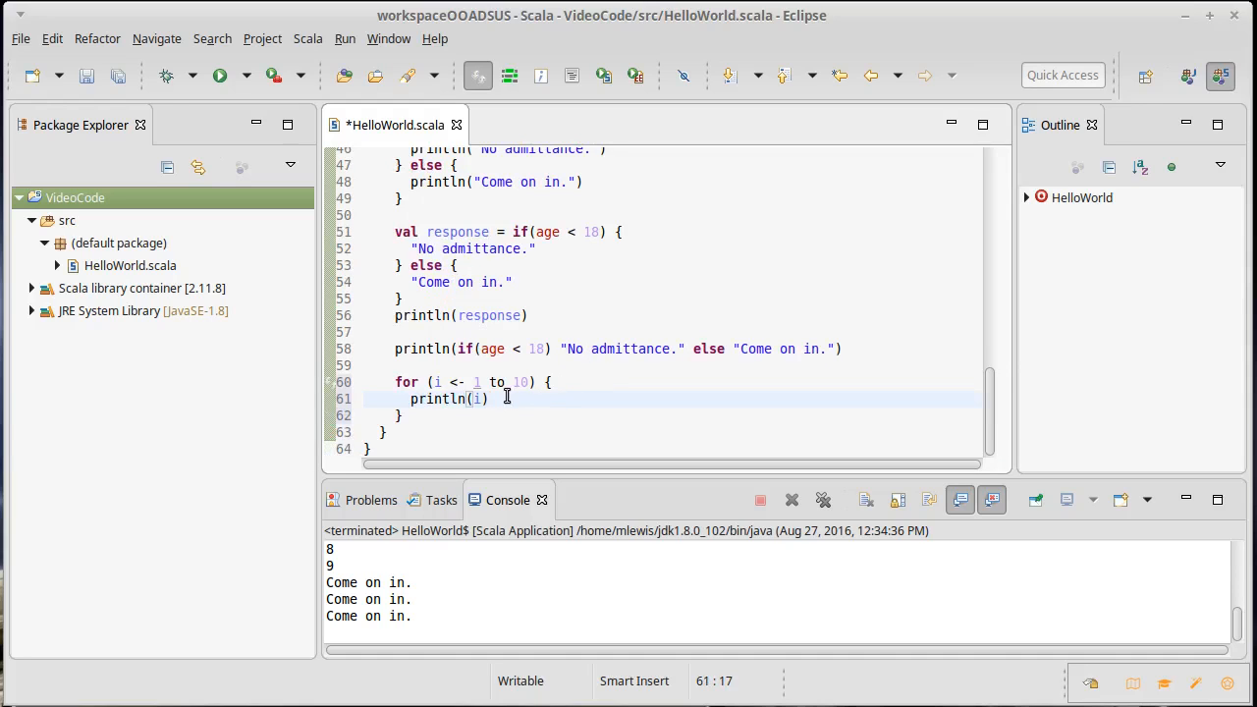
Step: Change the loop range to 0 until 10 and save HelloWorld.scala
{"action": "left_click", "coordinate": [495, 381]}
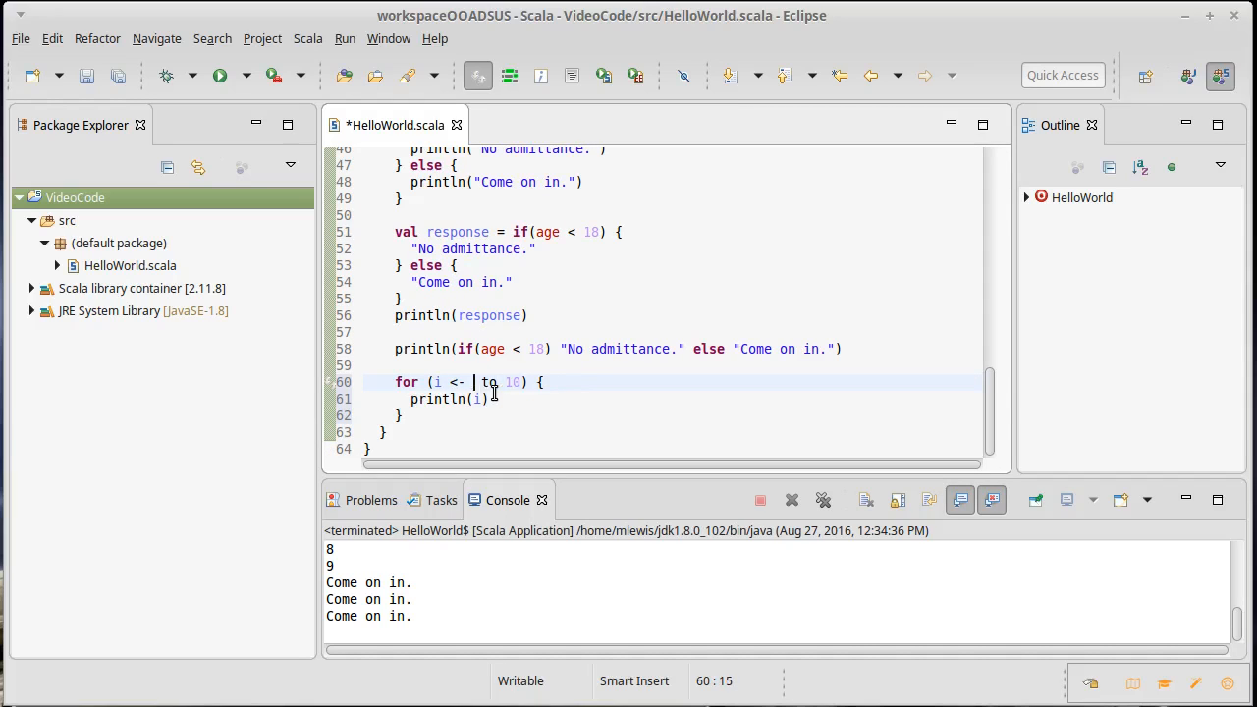
{"action": "type", "text": "0"}
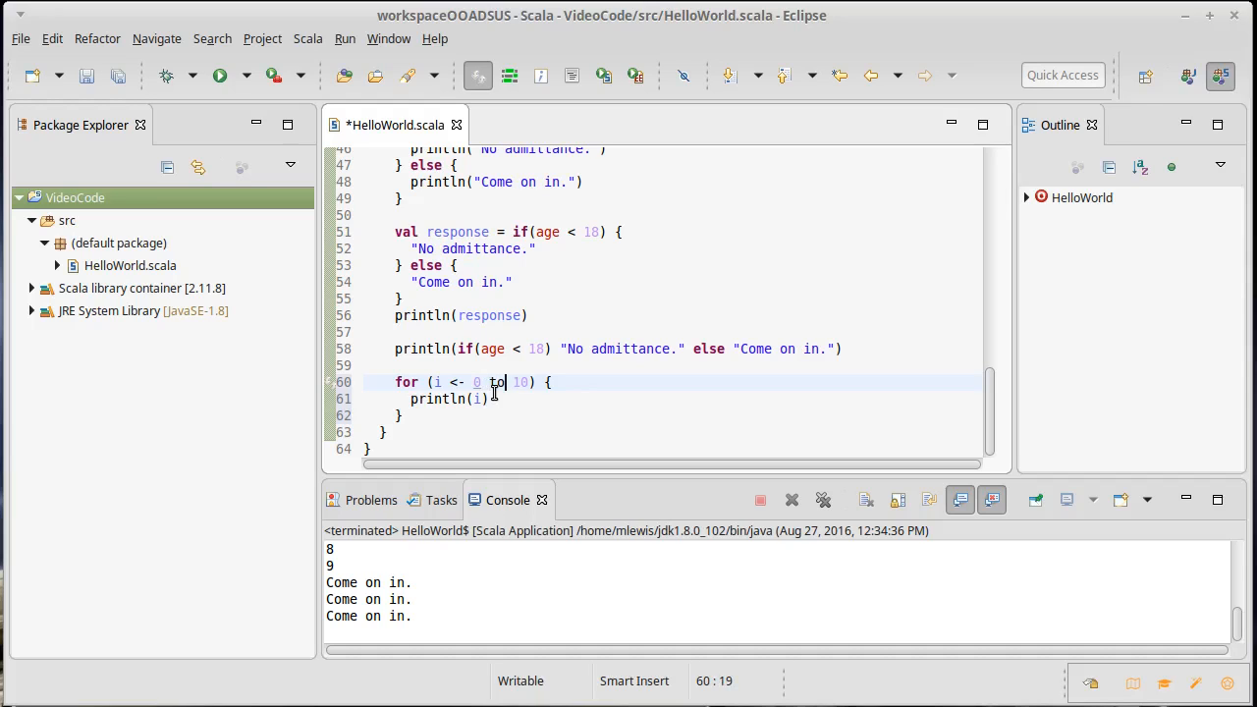
{"action": "type", "text": "until"}
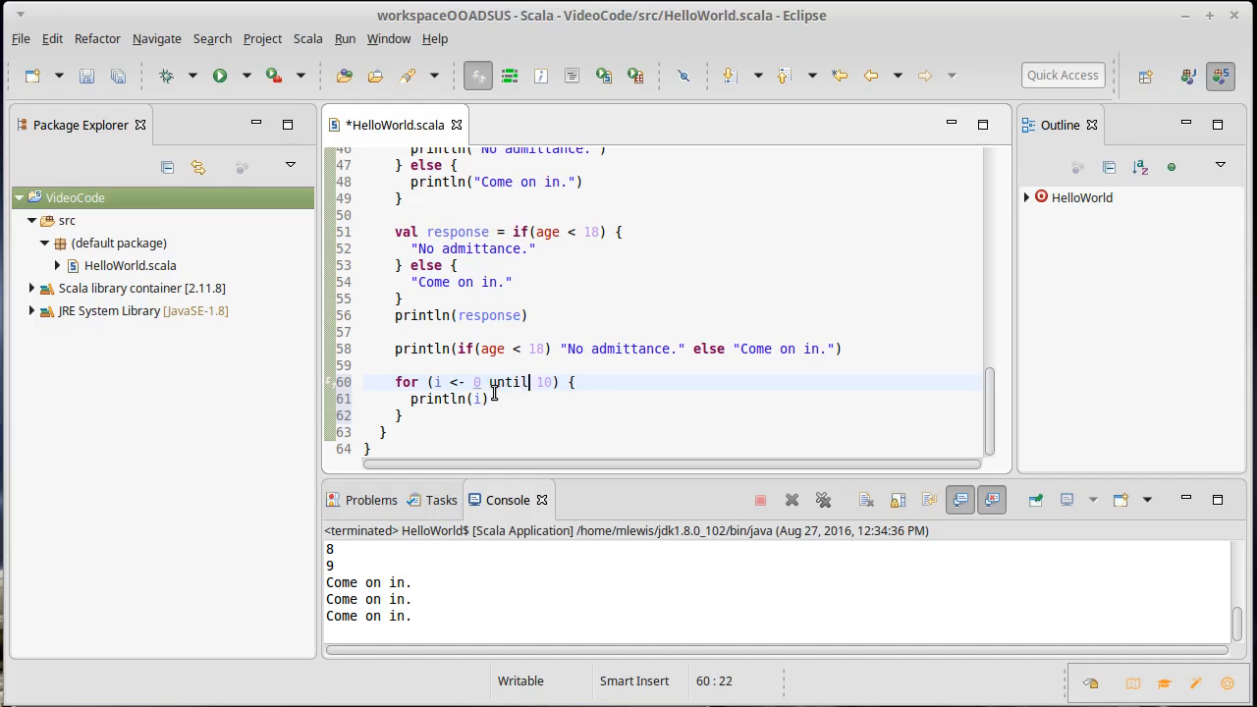
{"action": "key", "text": "ctrl+s"}
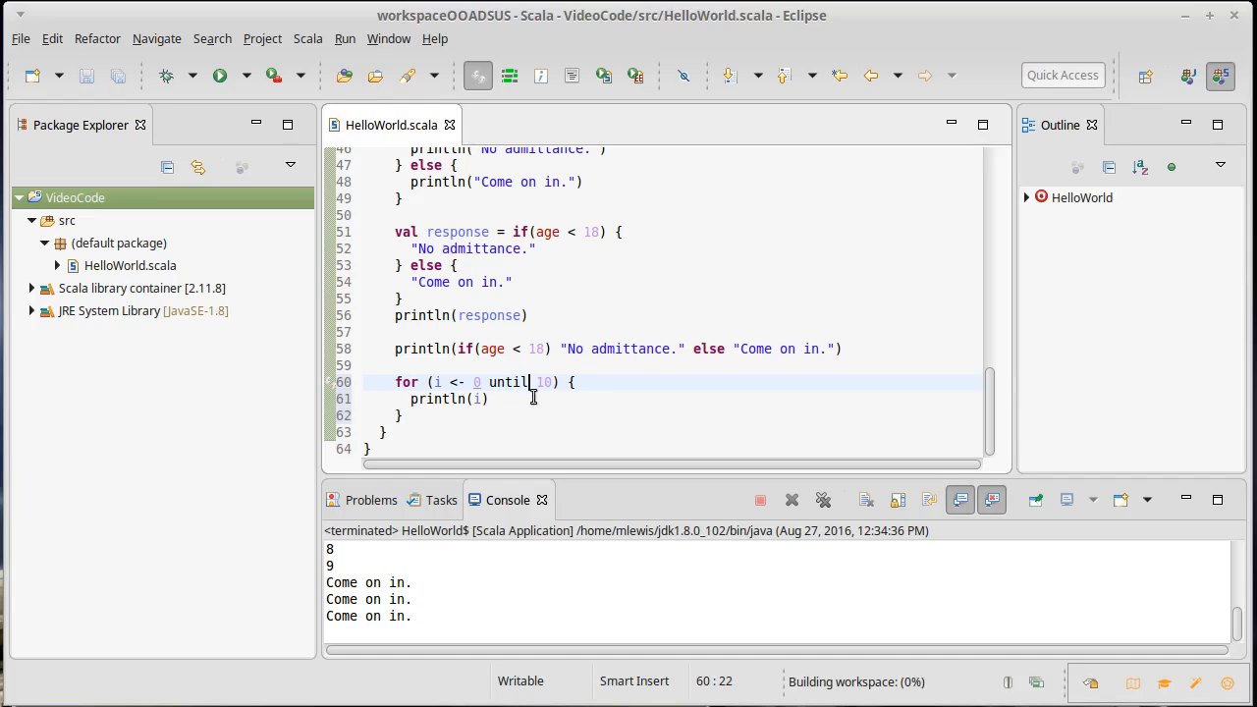
{"action": "mouse_move", "coordinate": [456, 381]}
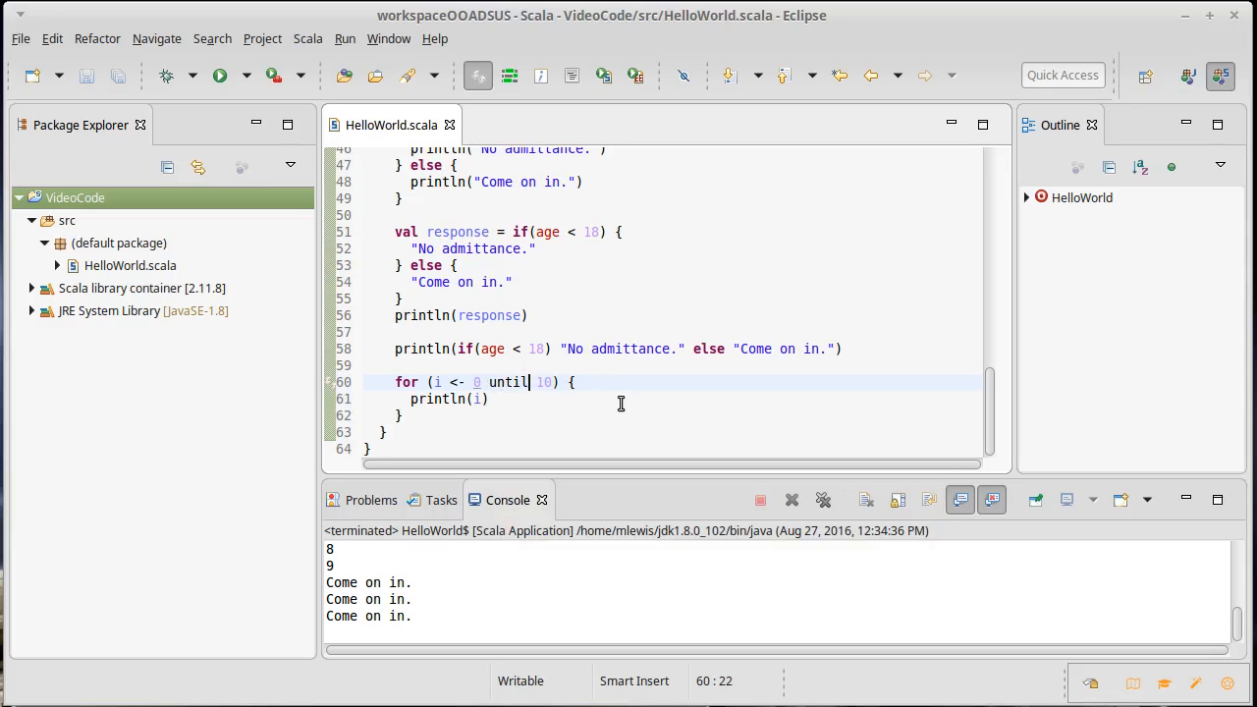
{"action": "mouse_move", "coordinate": [481, 383]}
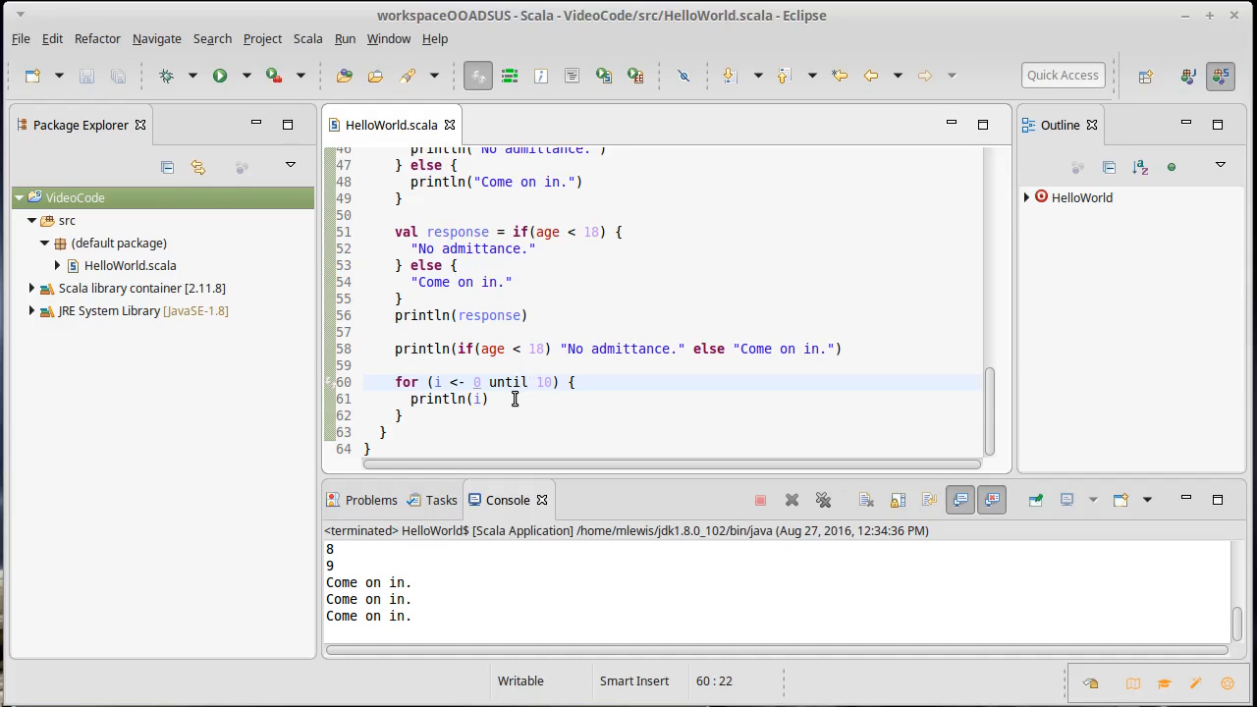
Step: Position the caret in the for header right after the 0 until 10 range
{"action": "left_click", "coordinate": [530, 381]}
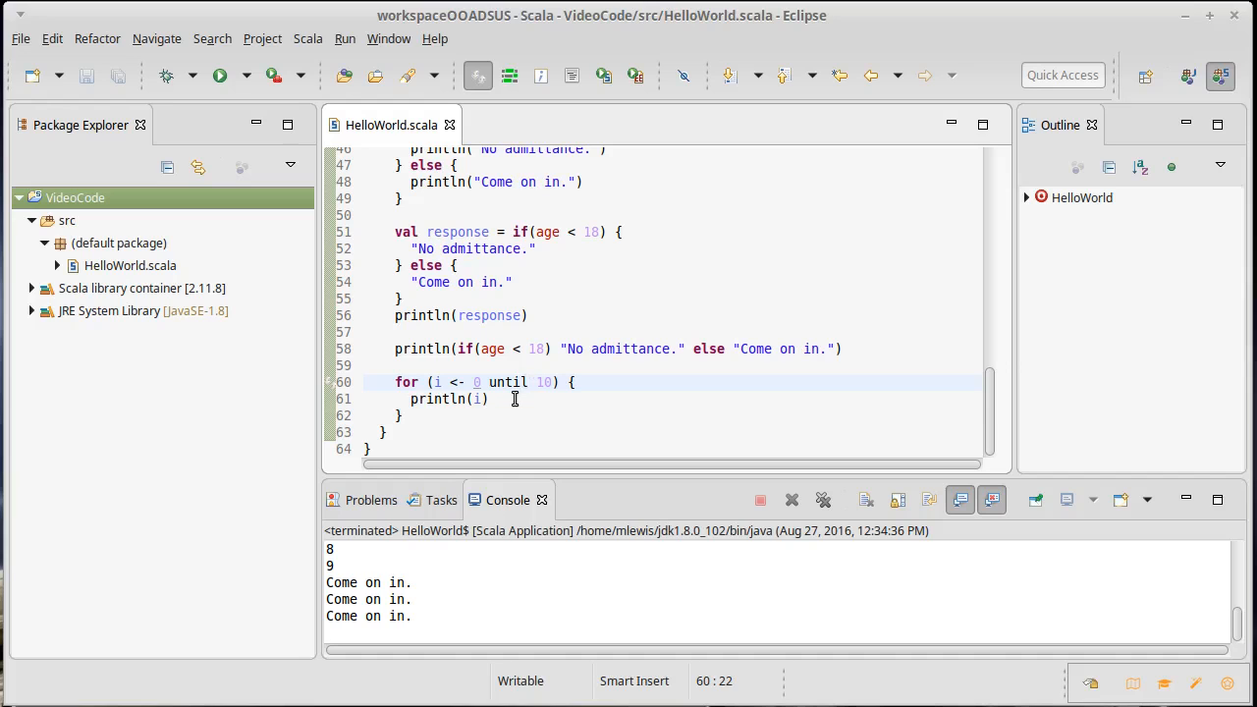
{"action": "left_click", "coordinate": [434, 381]}
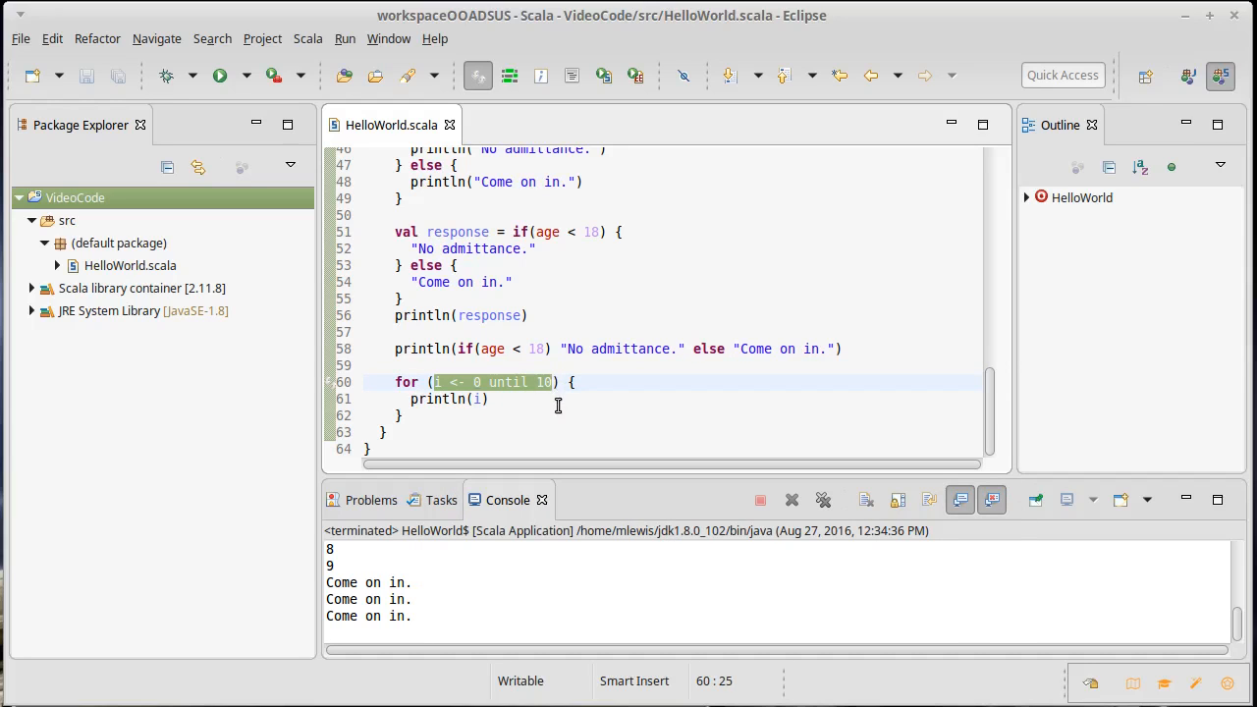
{"action": "left_click", "coordinate": [440, 381]}
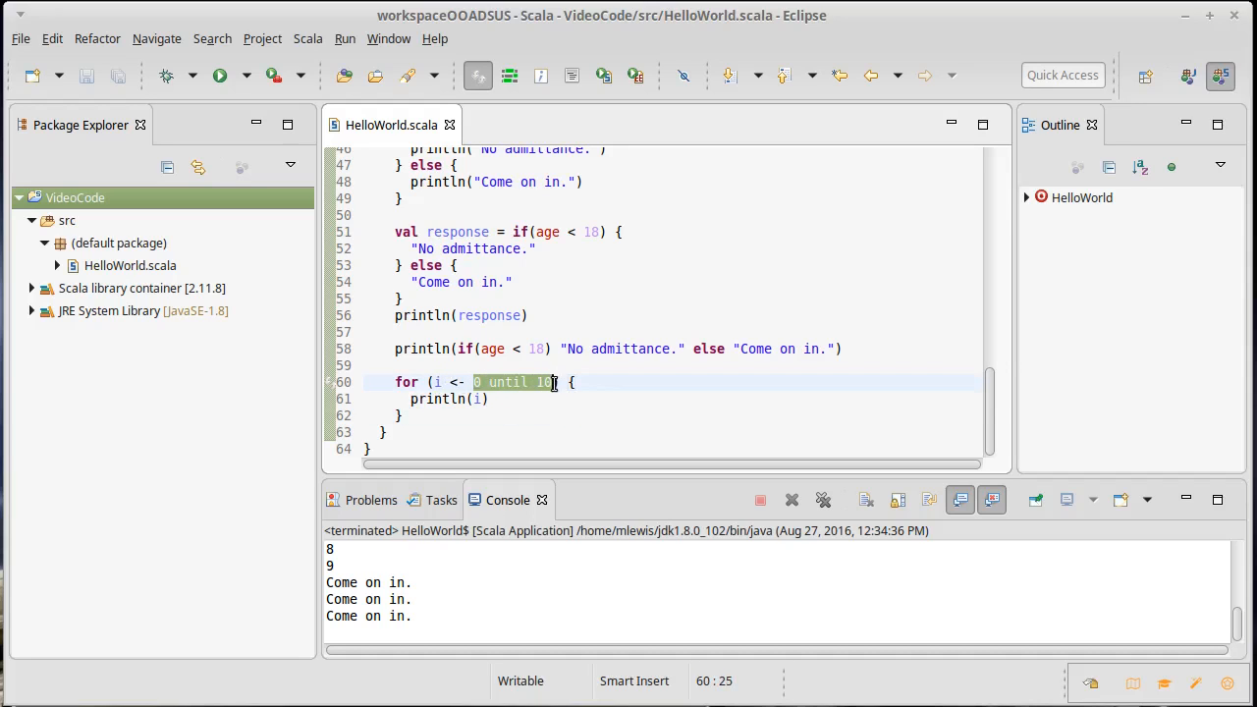
{"action": "left_click", "coordinate": [522, 399]}
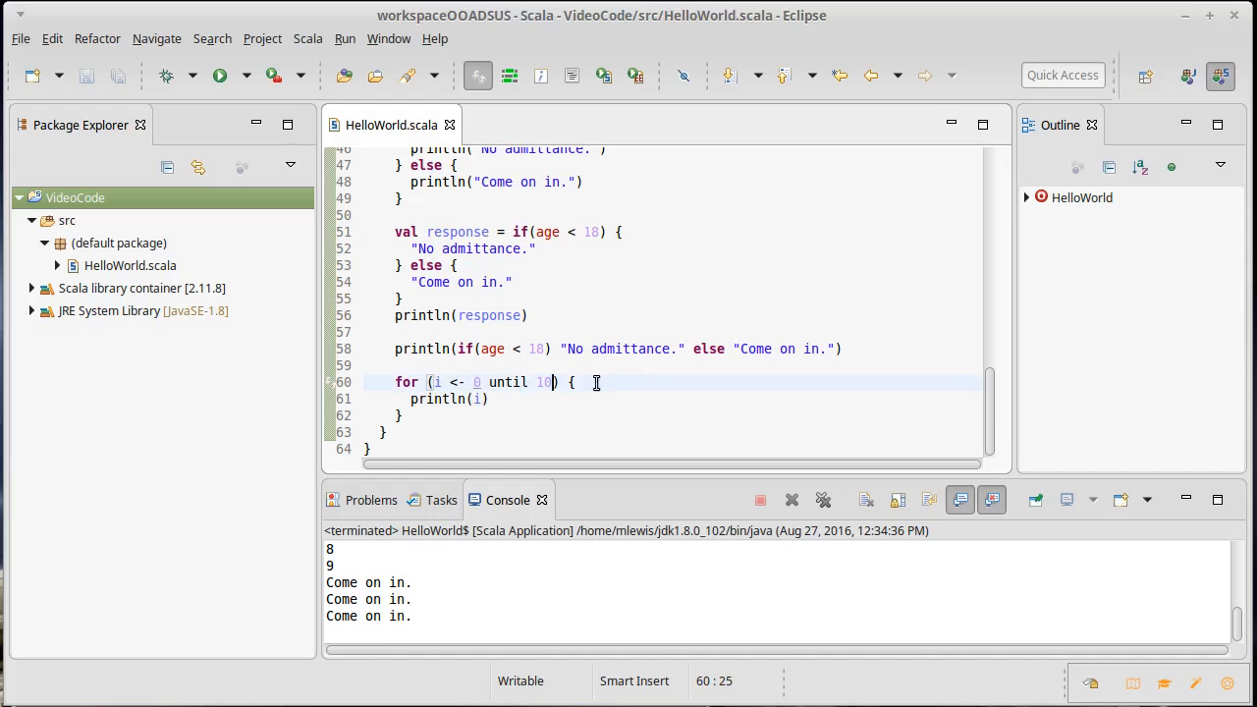
Step: Add the guard ; if i%3==0 || i%5==0 to the for loop header
{"action": "type", "text": ";"}
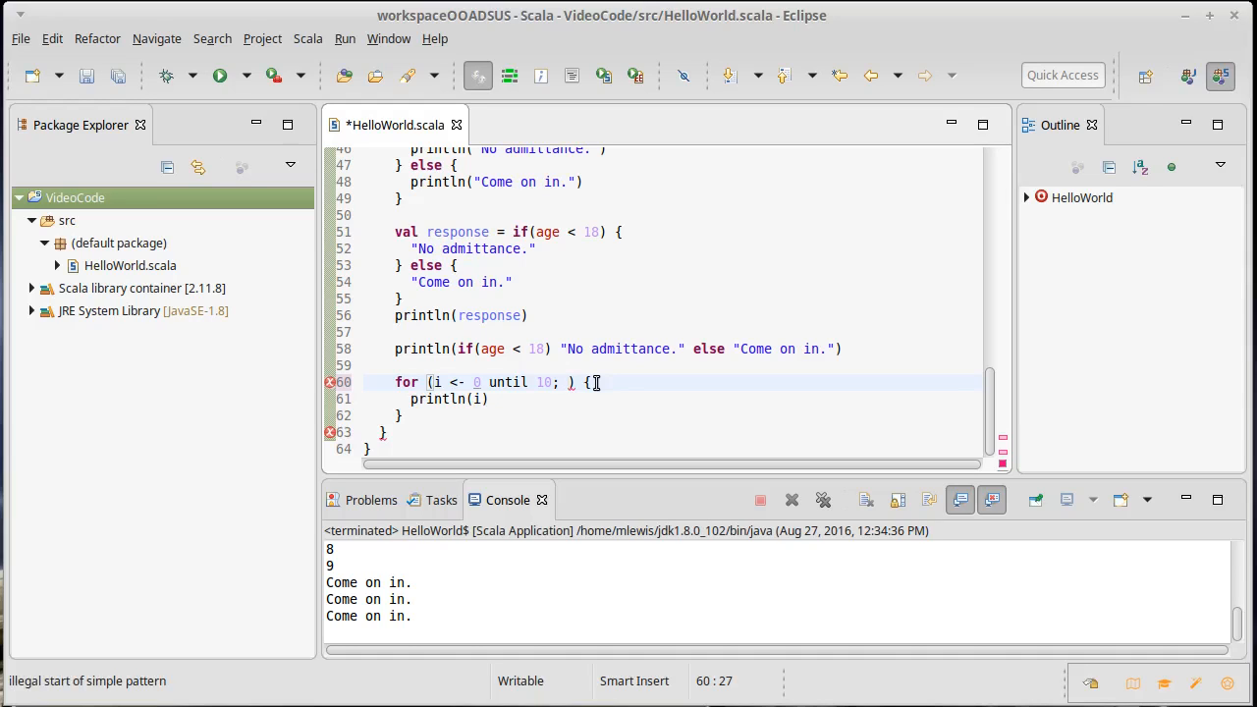
{"action": "type", "text": "if i"}
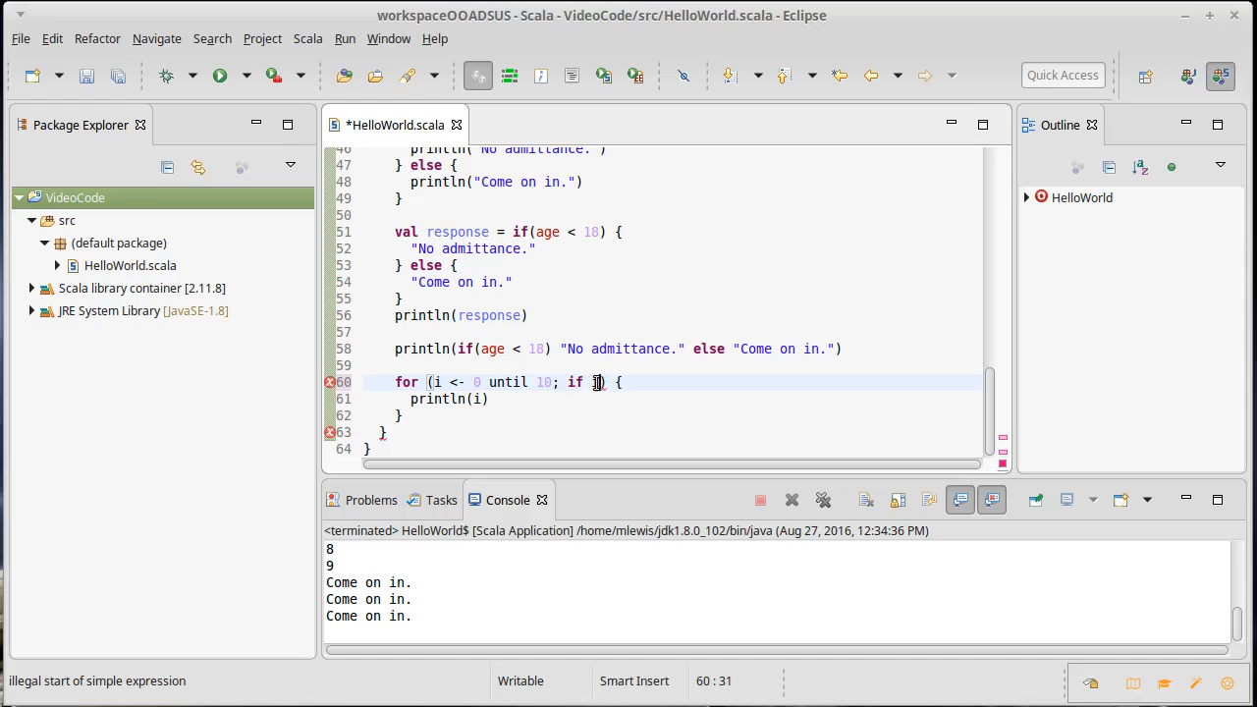
{"action": "type", "text": "%3==0 ||"}
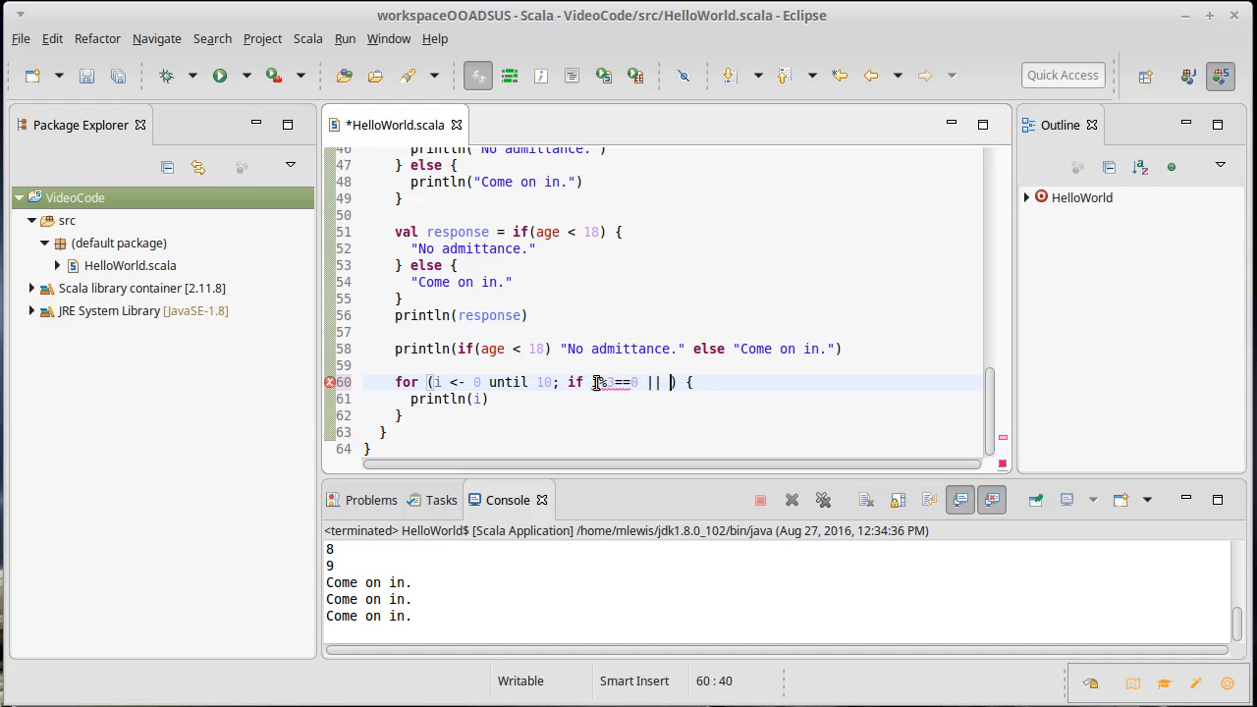
{"action": "type", "text": "i%"}
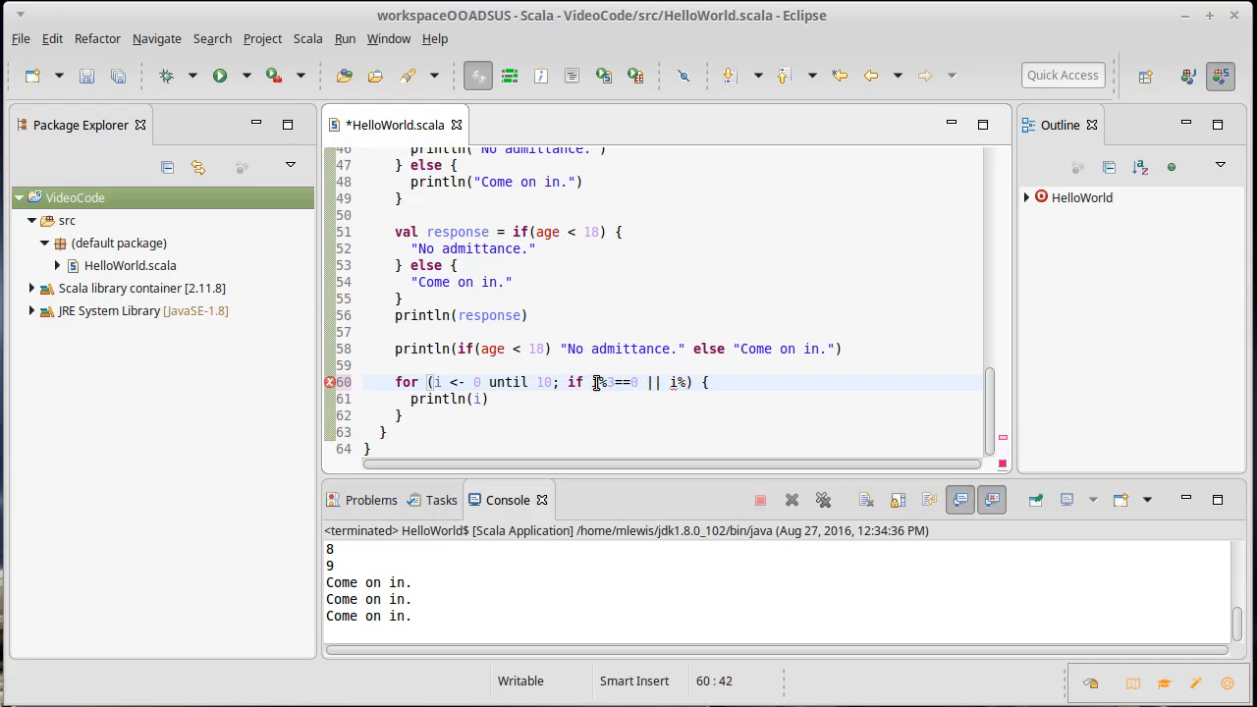
{"action": "type", "text": "i==5"}
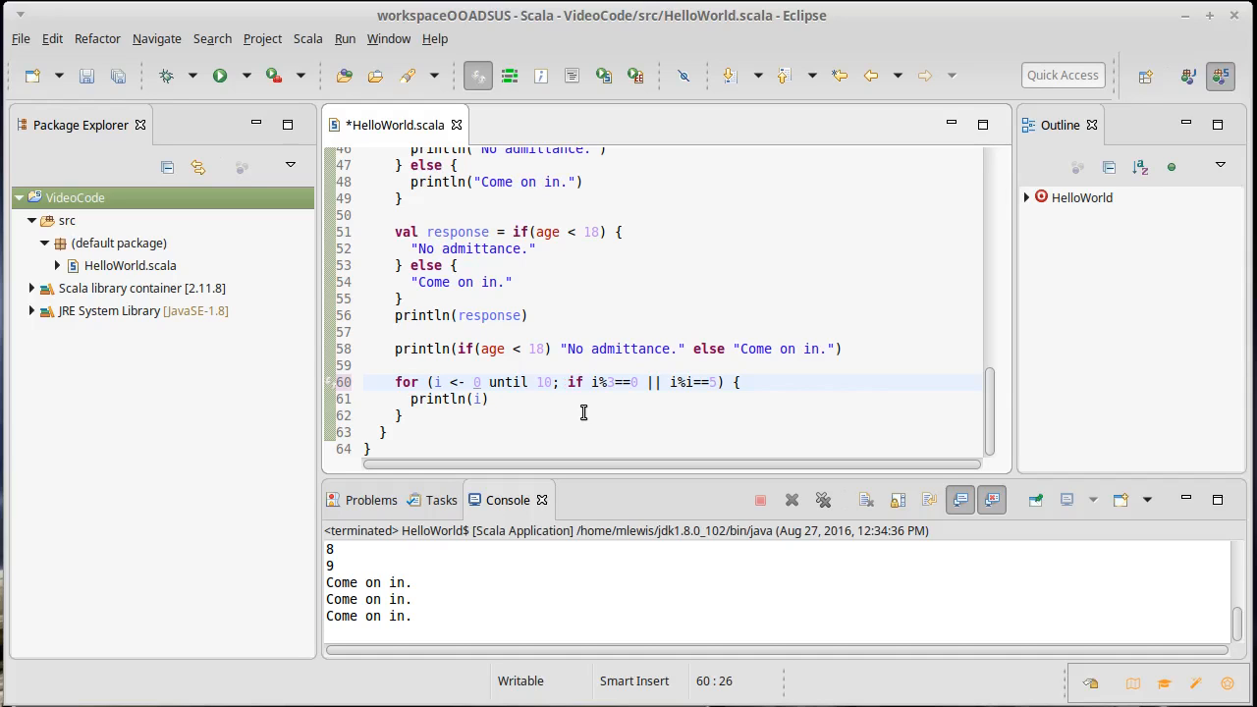
Step: Run the program, confirming Save and Launch, so the console lists the filtered values
{"action": "left_click", "coordinate": [220, 75]}
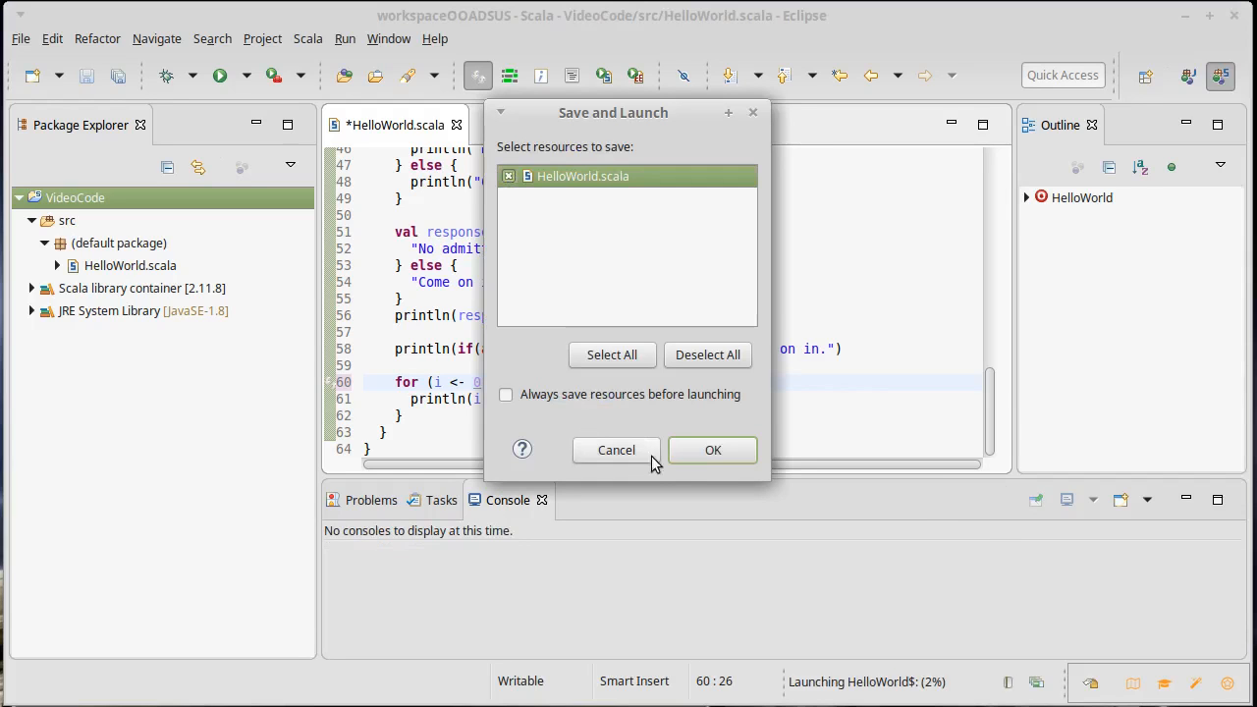
{"action": "left_click", "coordinate": [711, 450]}
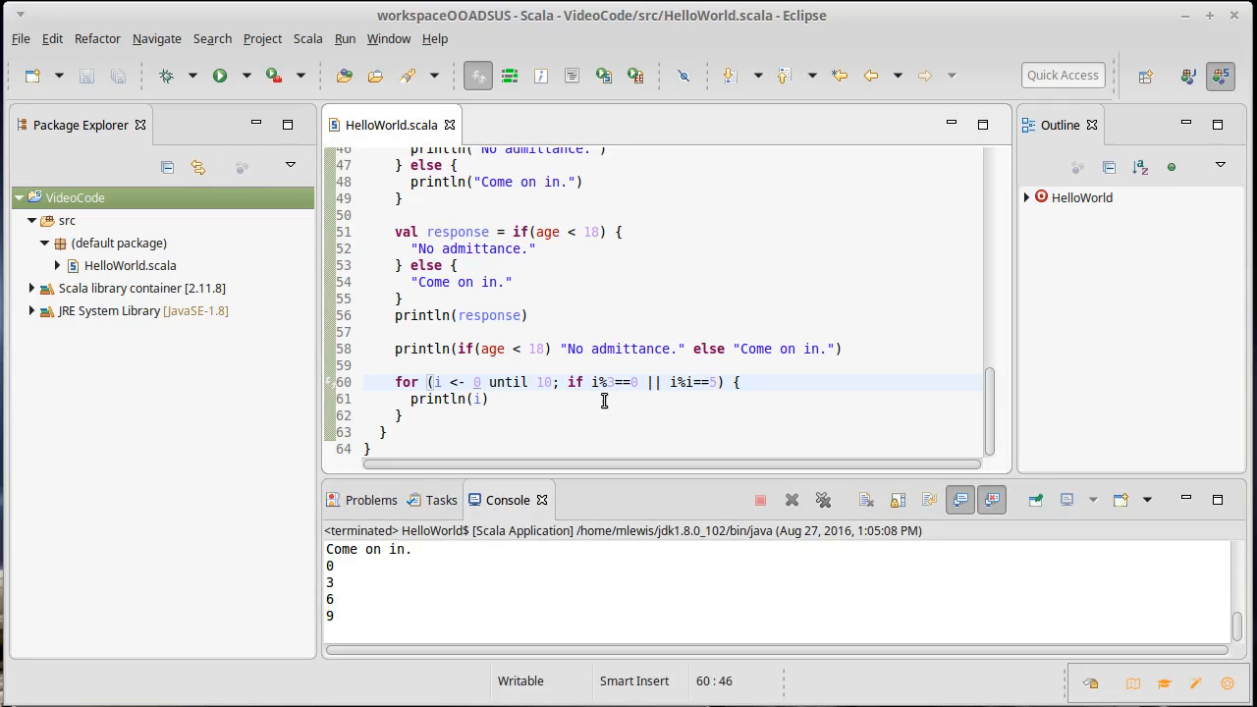
{"action": "mouse_move", "coordinate": [624, 399]}
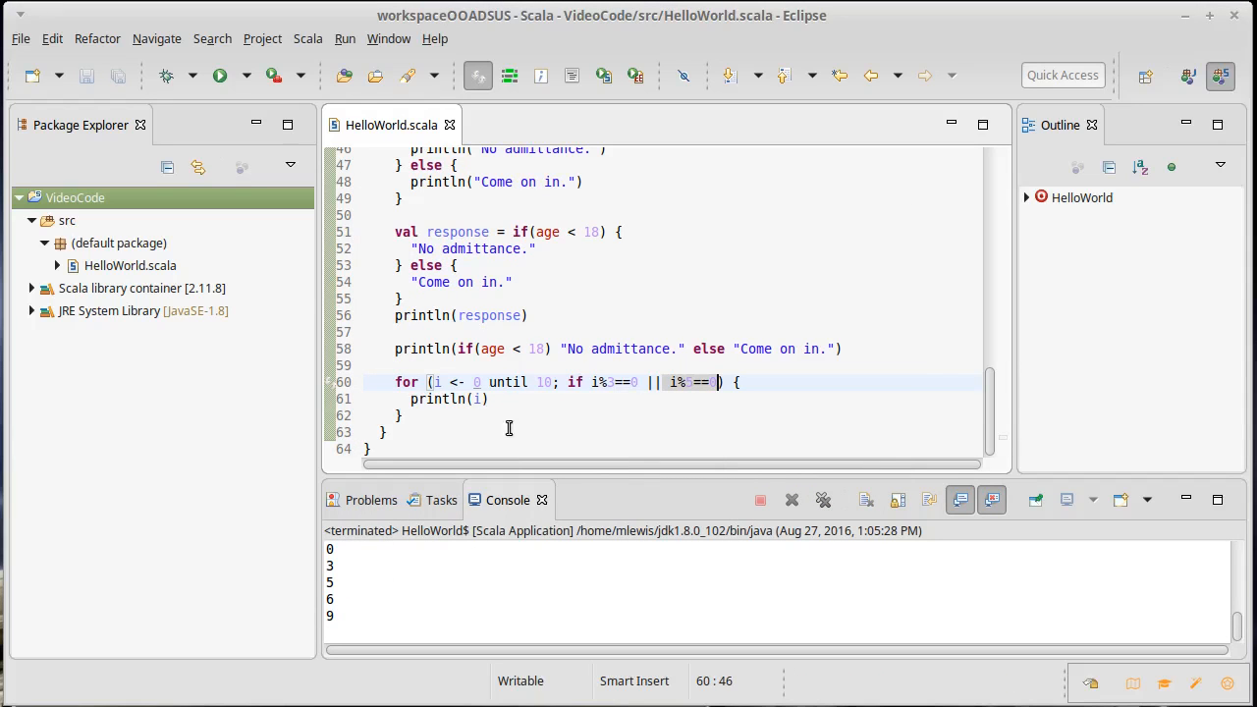
{"action": "mouse_move", "coordinate": [542, 369]}
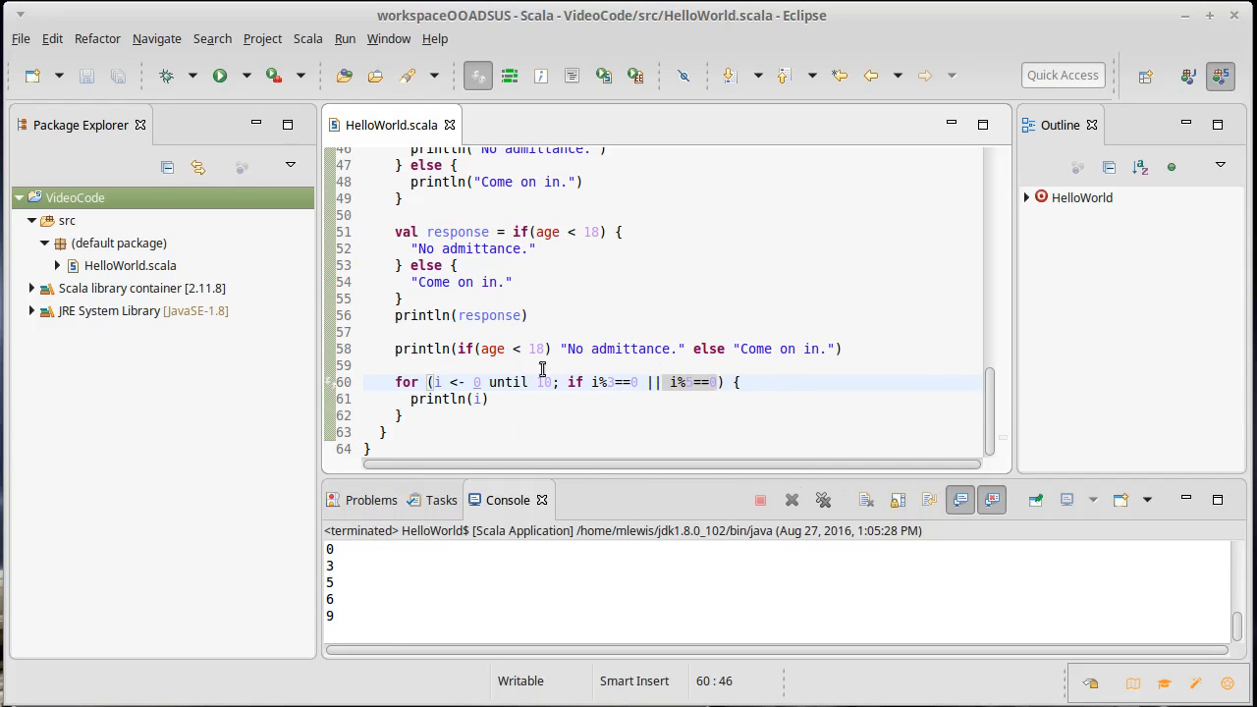
{"action": "mouse_move", "coordinate": [728, 397]}
{"action": "type", "text": "; j <"}
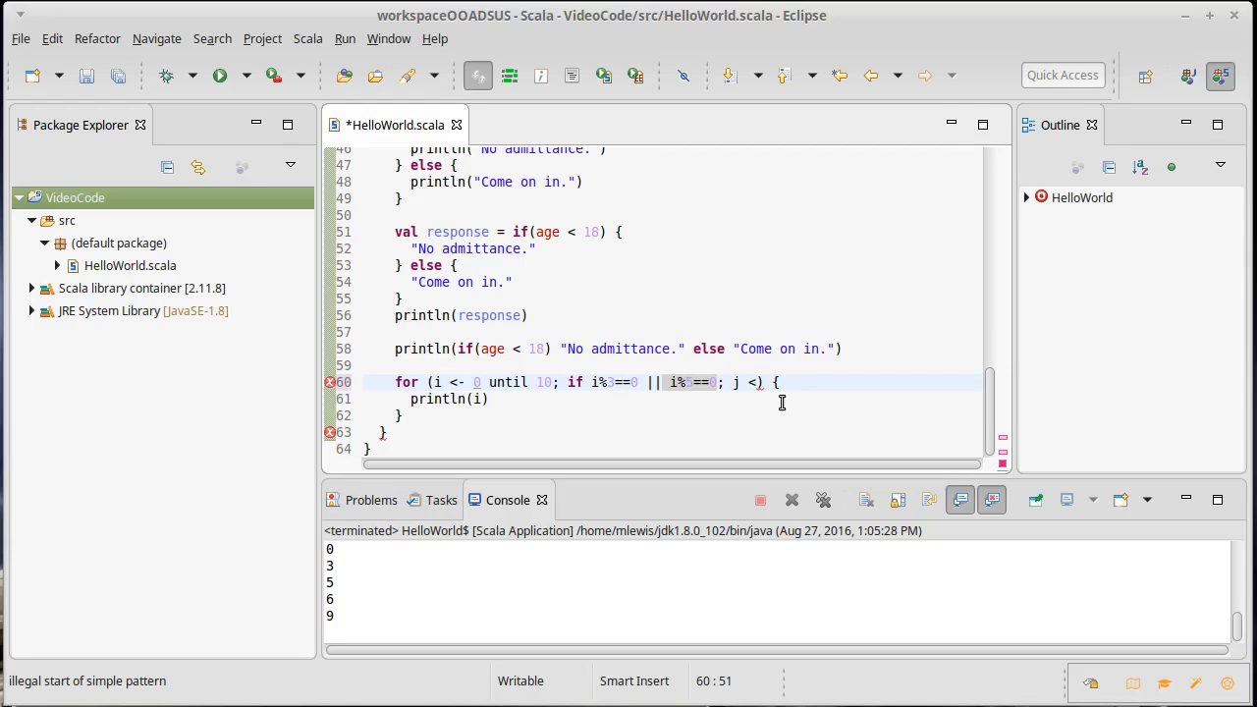
Step: Add generator j <- 'a' to 'c' and print i + " " + j for each pair
{"action": "type", "text": "- 1 to 3"}
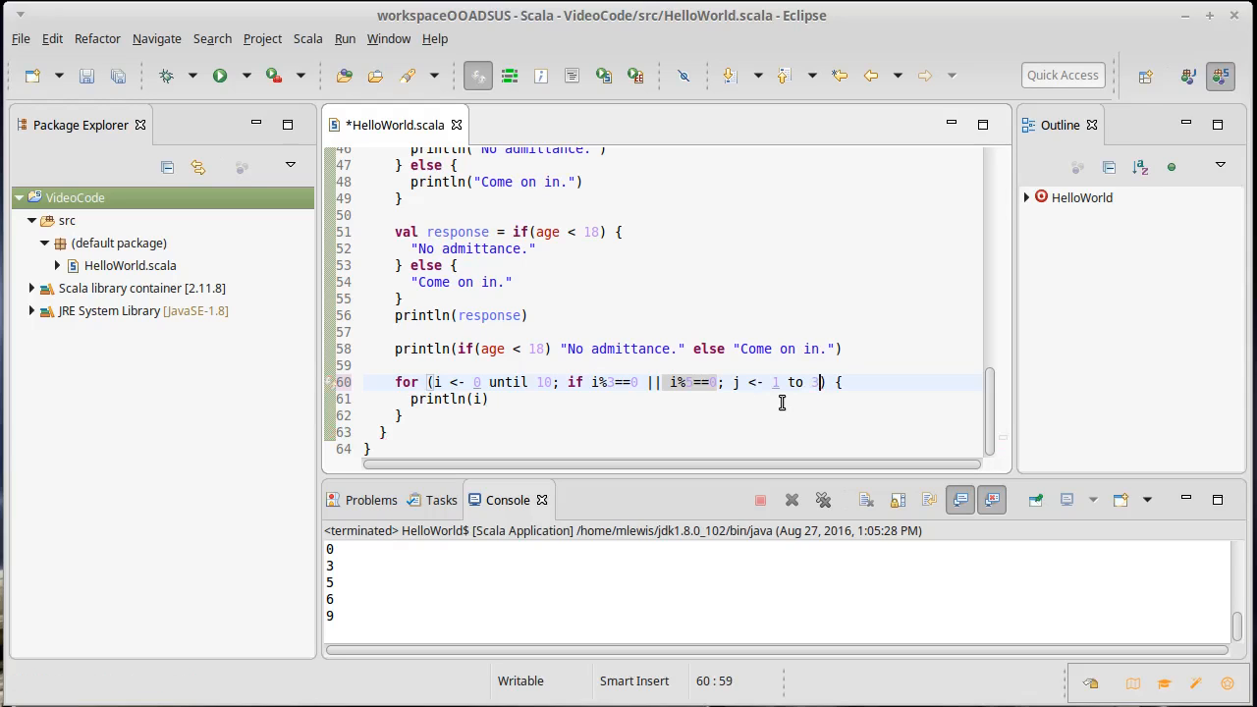
{"action": "key", "text": "BackSpace"}
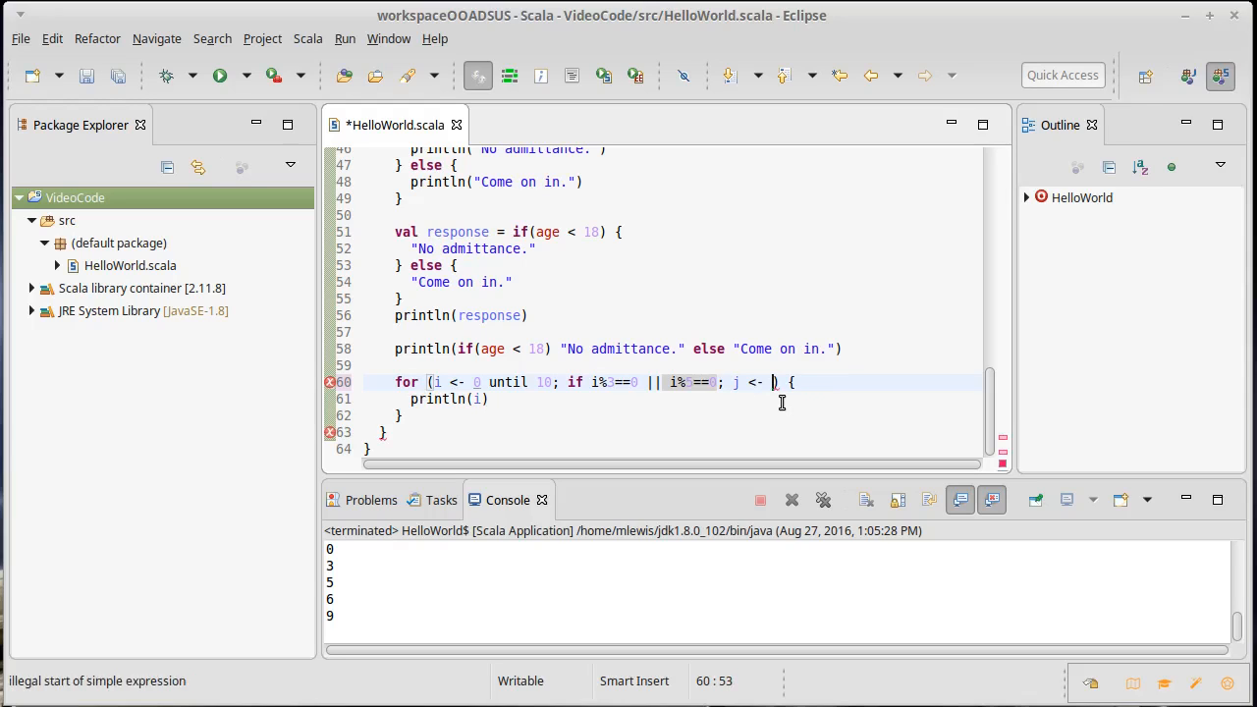
{"action": "type", "text": "'a' to"}
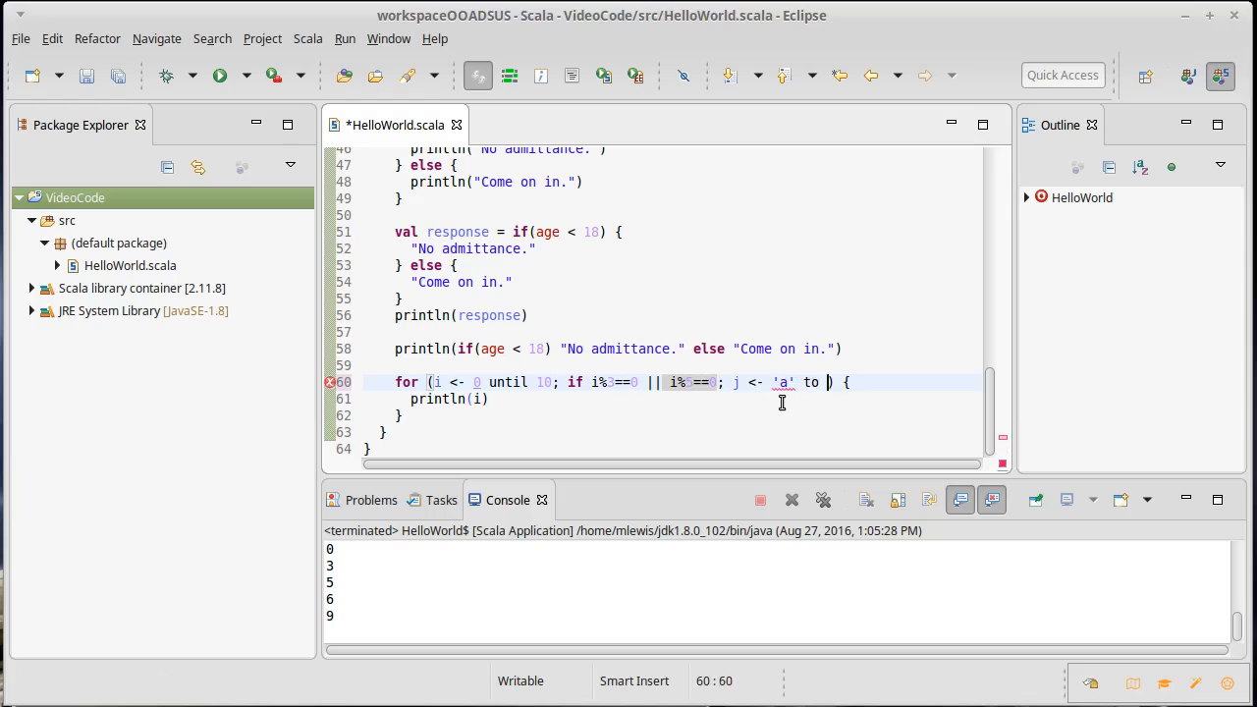
{"action": "type", "text": "'c'"}
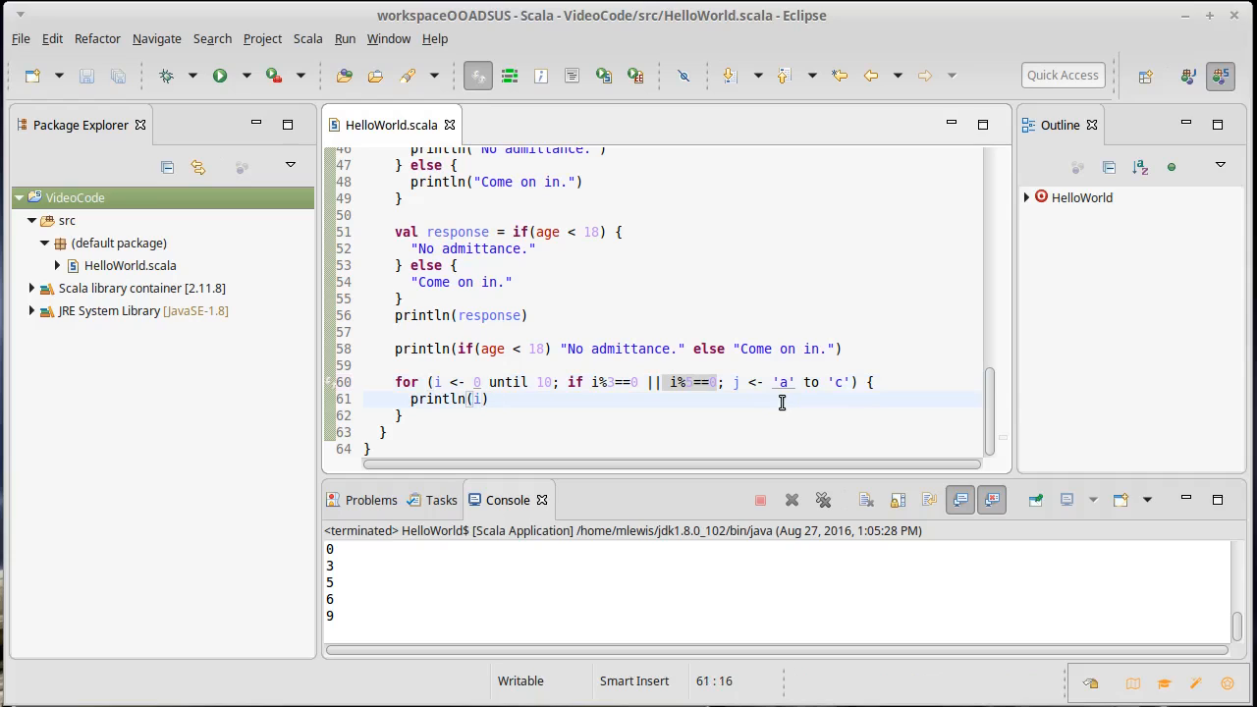
{"action": "type", "text": "+ \" \" +"}
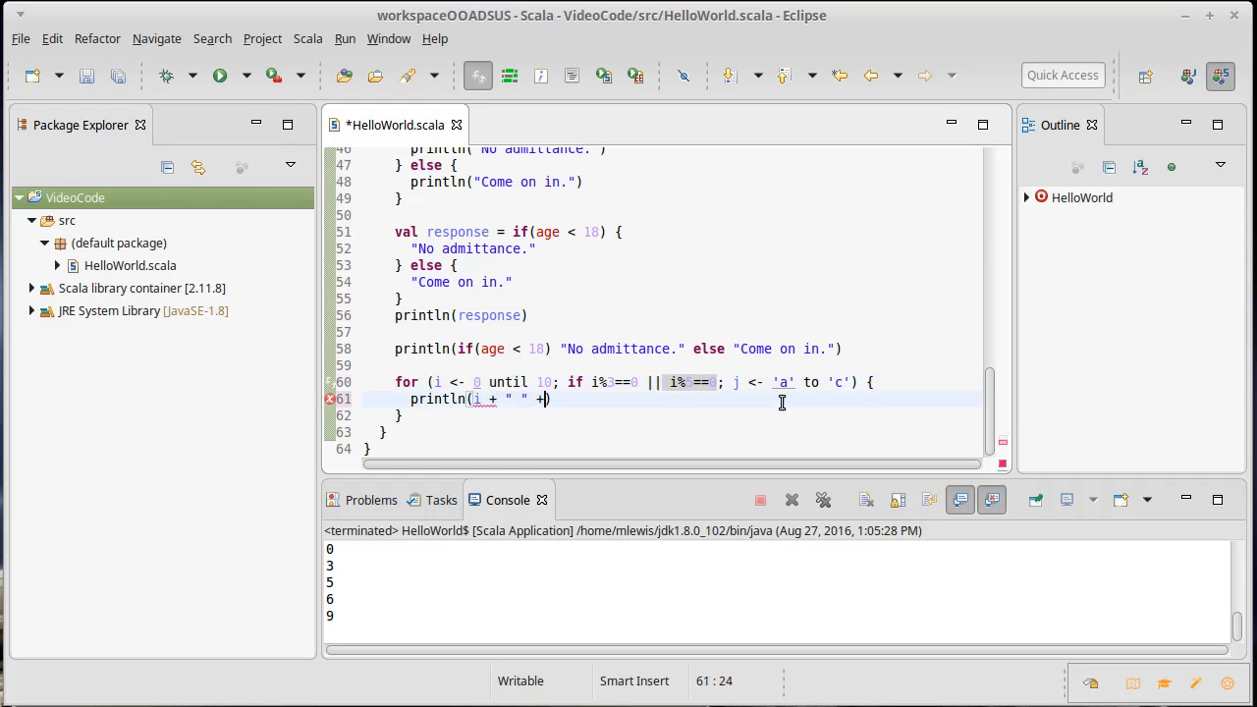
{"action": "type", "text": "j"}
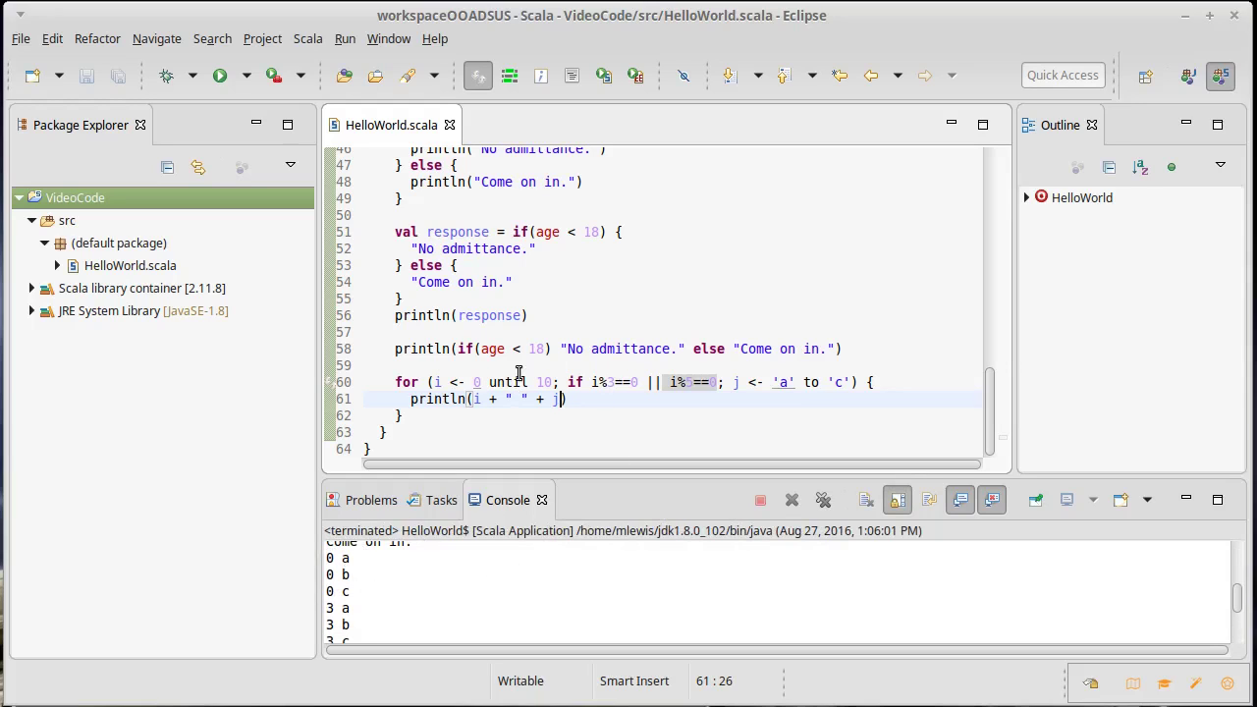
{"action": "mouse_move", "coordinate": [797, 394]}
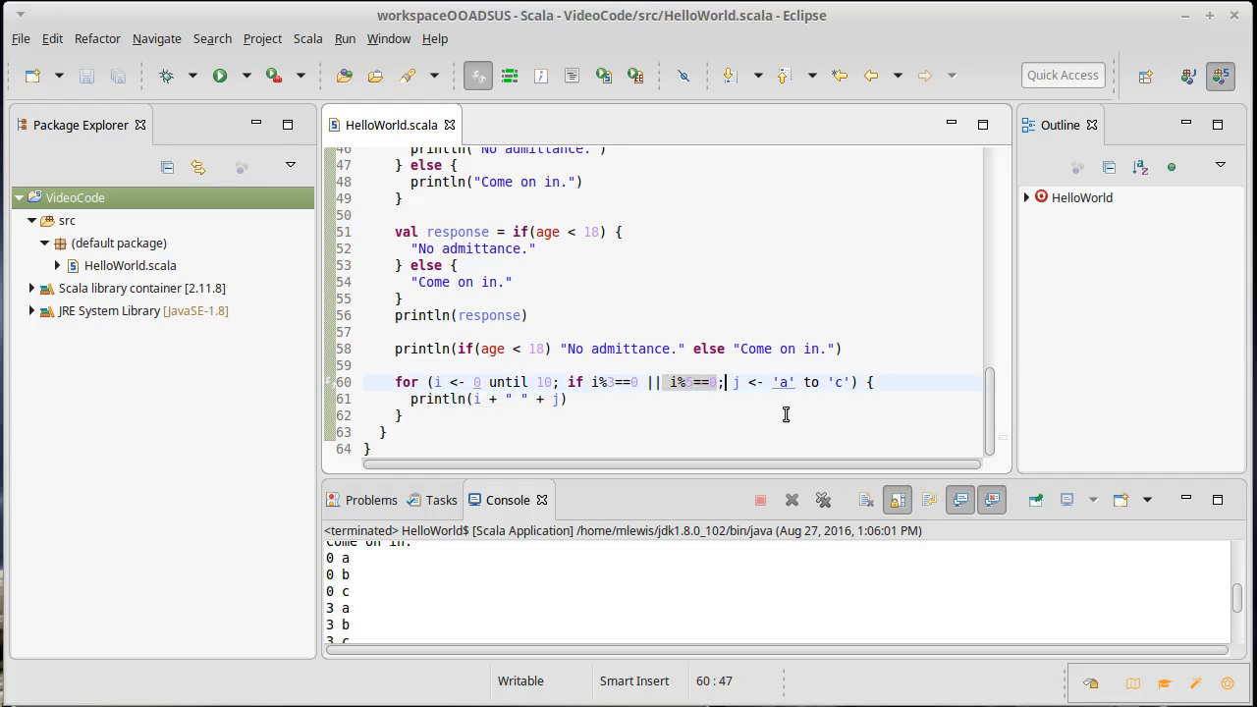
Step: Define sqr = i*i; in the header before the j generator, then move to the header's start
{"action": "type", "text": "sqr"}
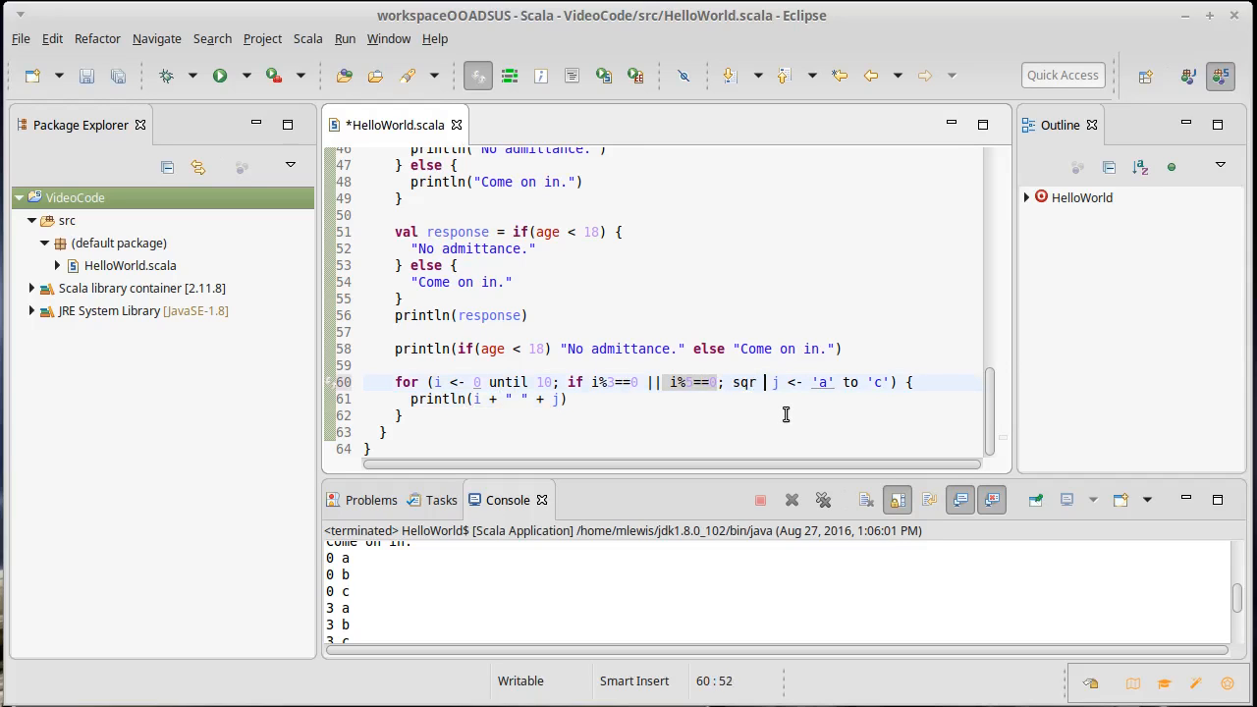
{"action": "type", "text": "= i*i;"}
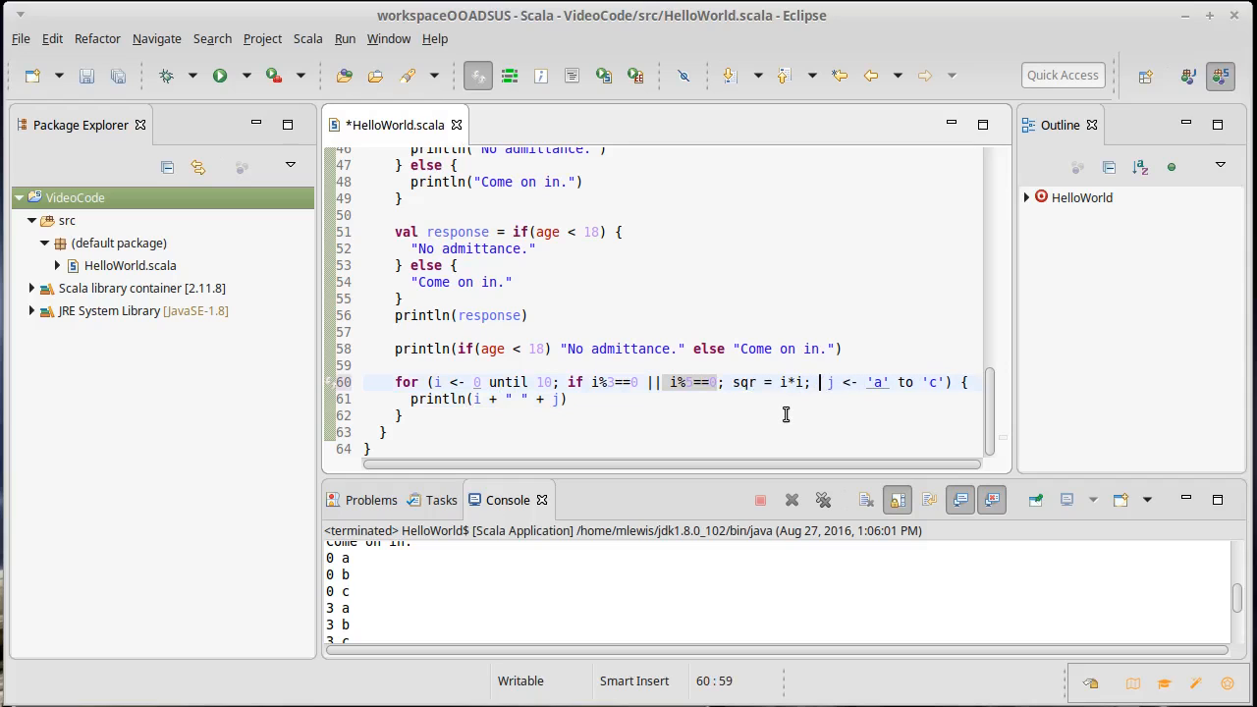
{"action": "left_click", "coordinate": [730, 381]}
{"action": "type", "text": "{ "}
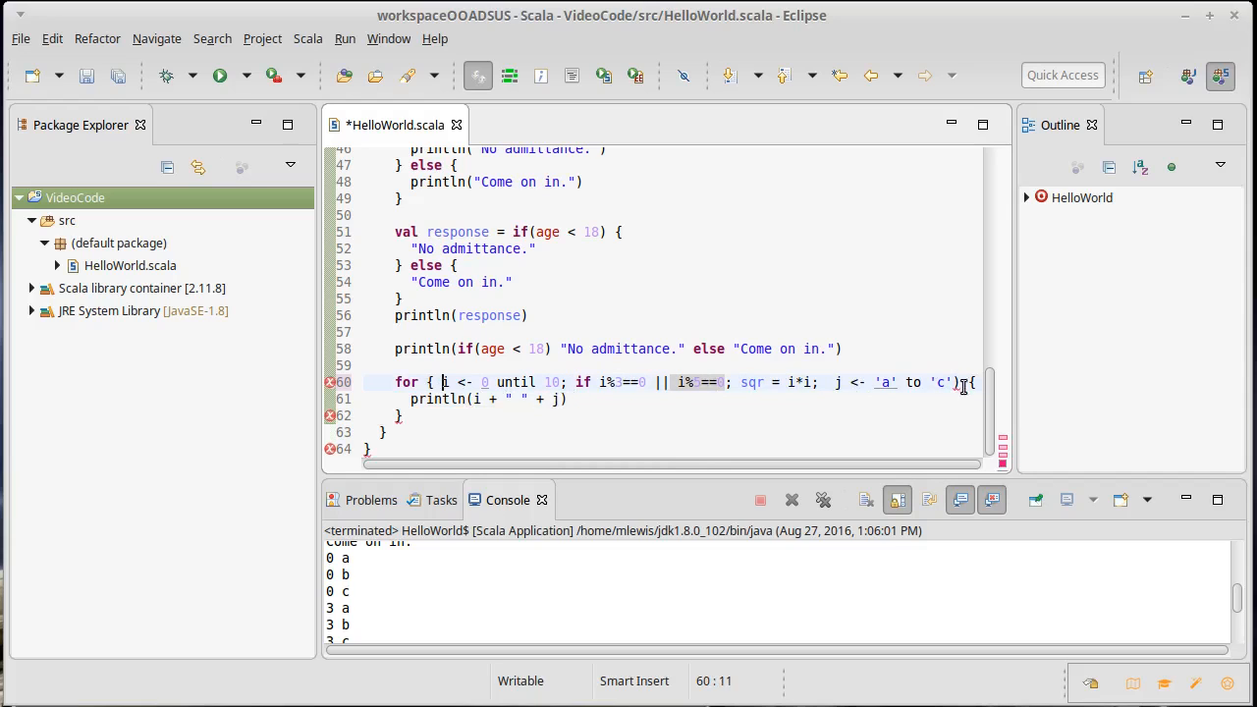
Step: Break the header clauses onto separate lines with the closing brace on its own line, and save
{"action": "left_click", "coordinate": [959, 381]}
{"action": "type", "text": " }"}
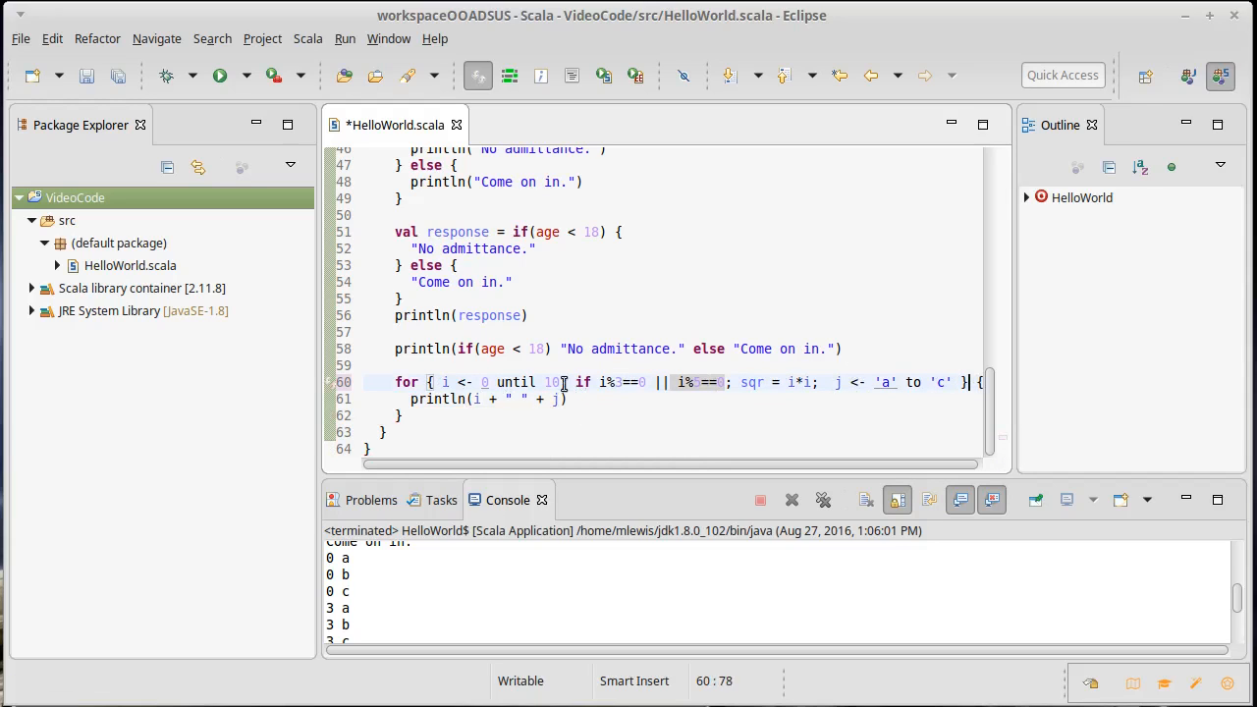
{"action": "key", "text": "Return"}
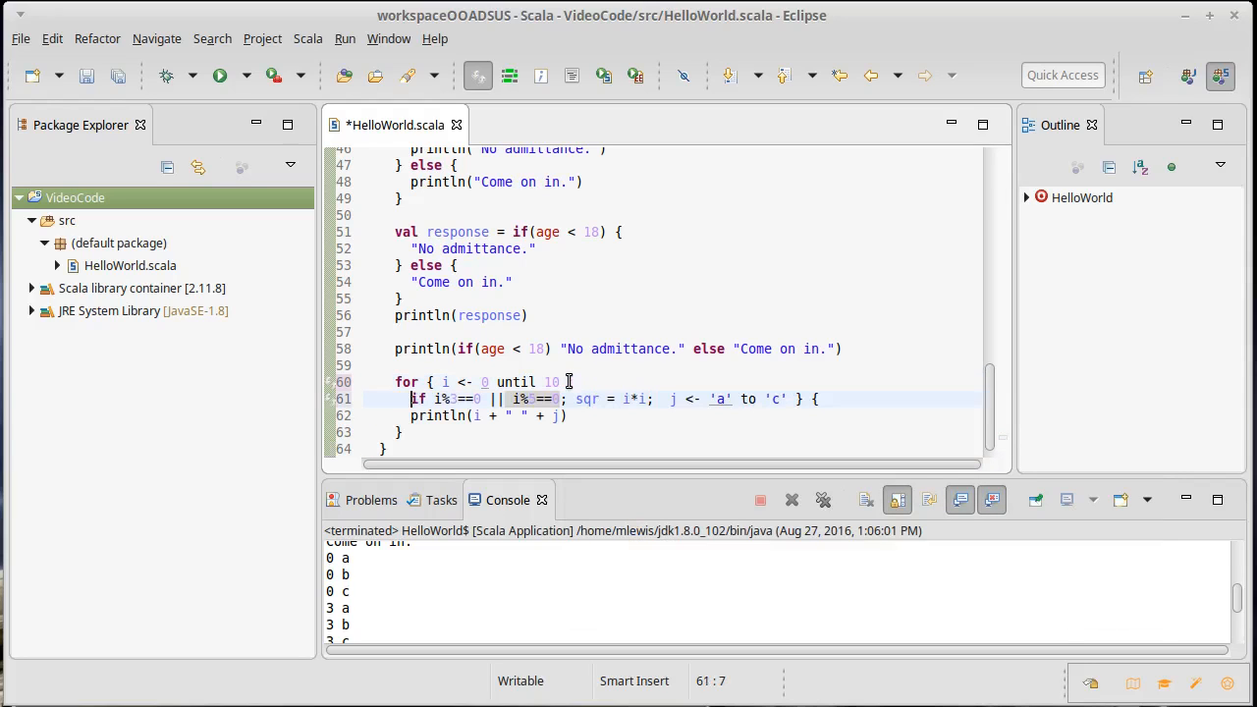
{"action": "key", "text": "Return"}
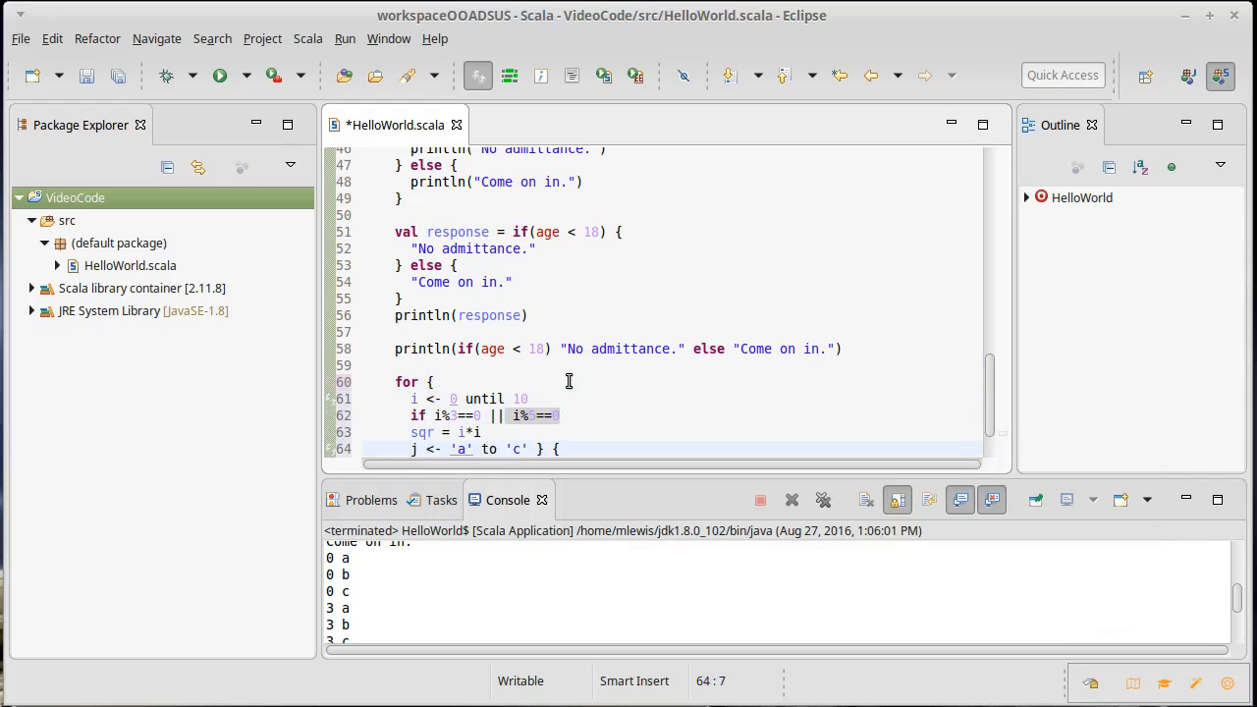
{"action": "left_click", "coordinate": [526, 448]}
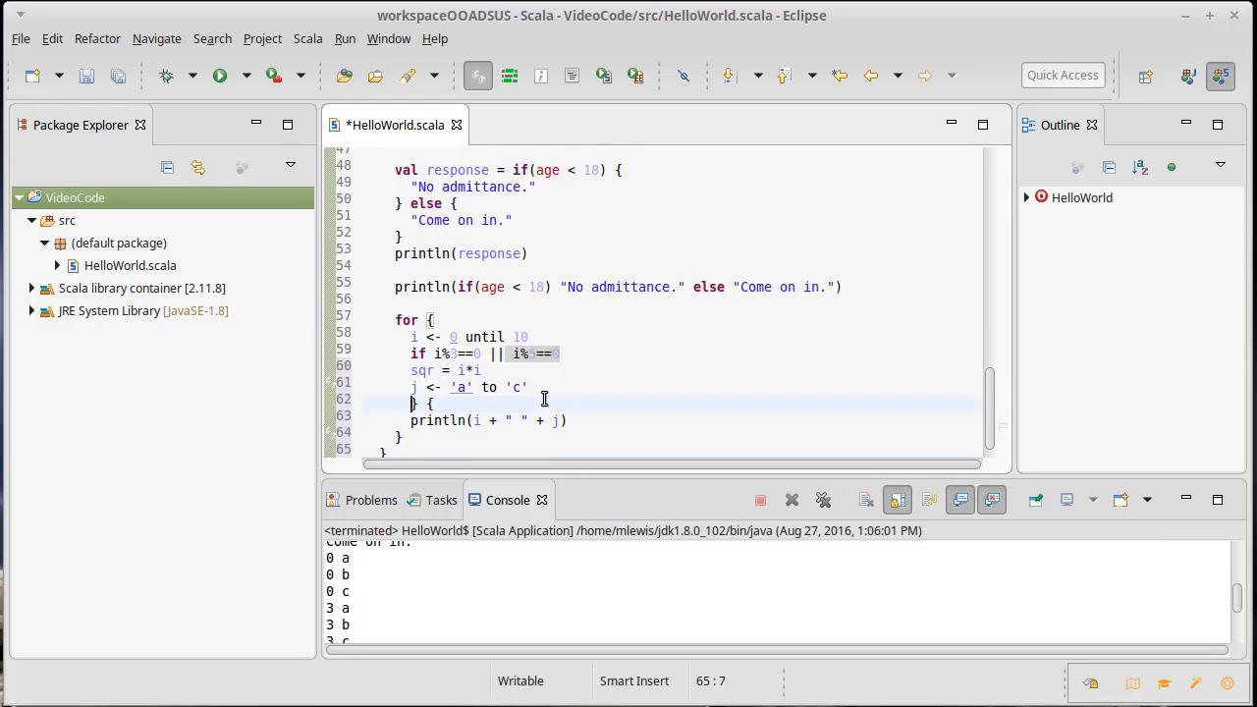
{"action": "scroll", "scroll_direction": "down", "scroll_amount": 3}
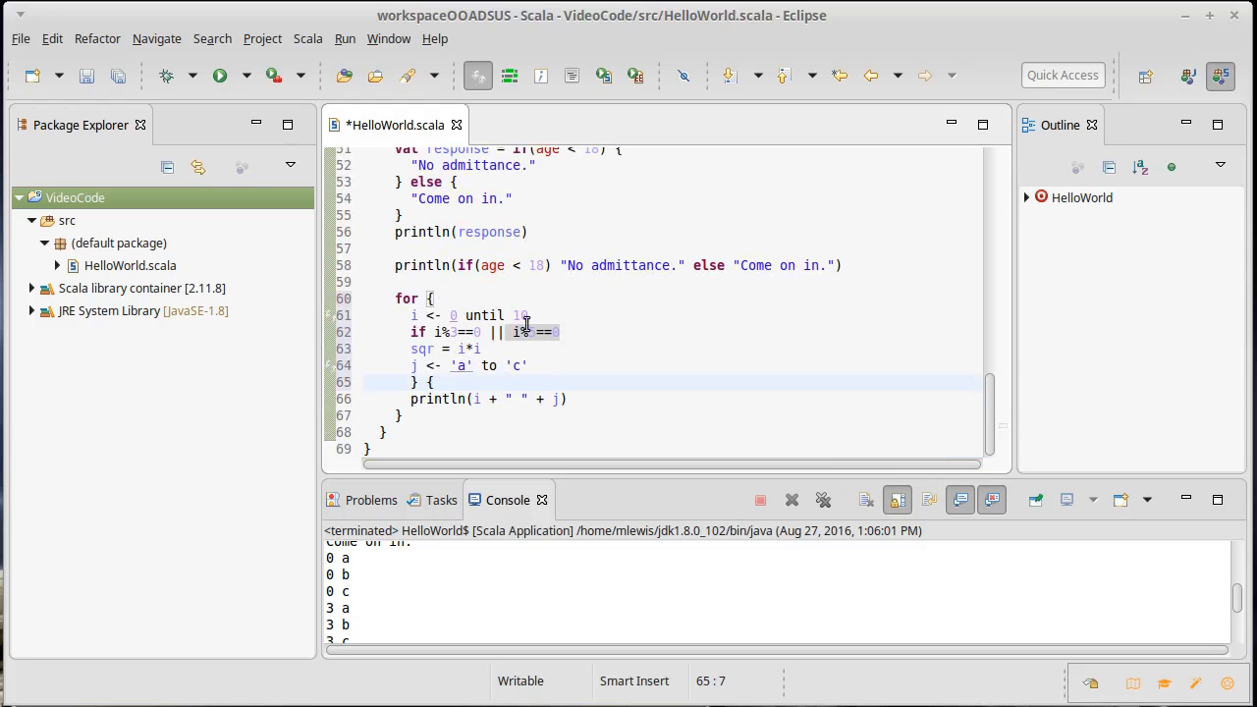
{"action": "mouse_move", "coordinate": [515, 377]}
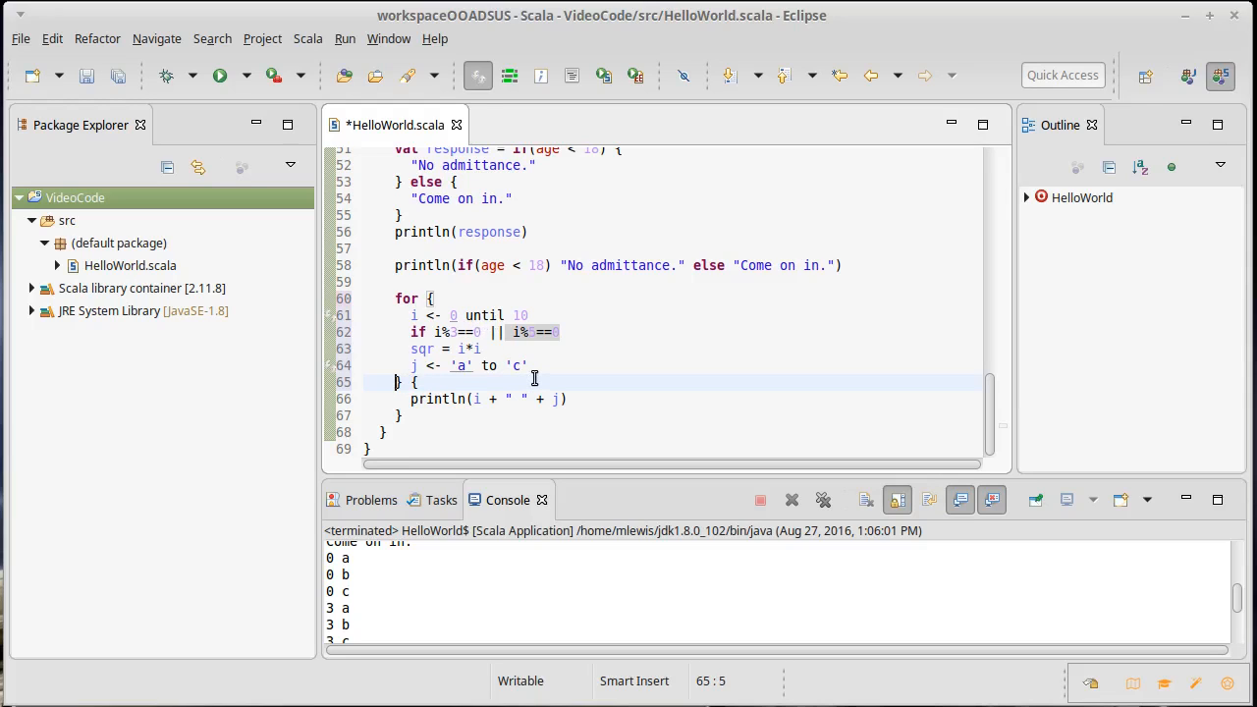
{"action": "key", "text": "ctrl+s"}
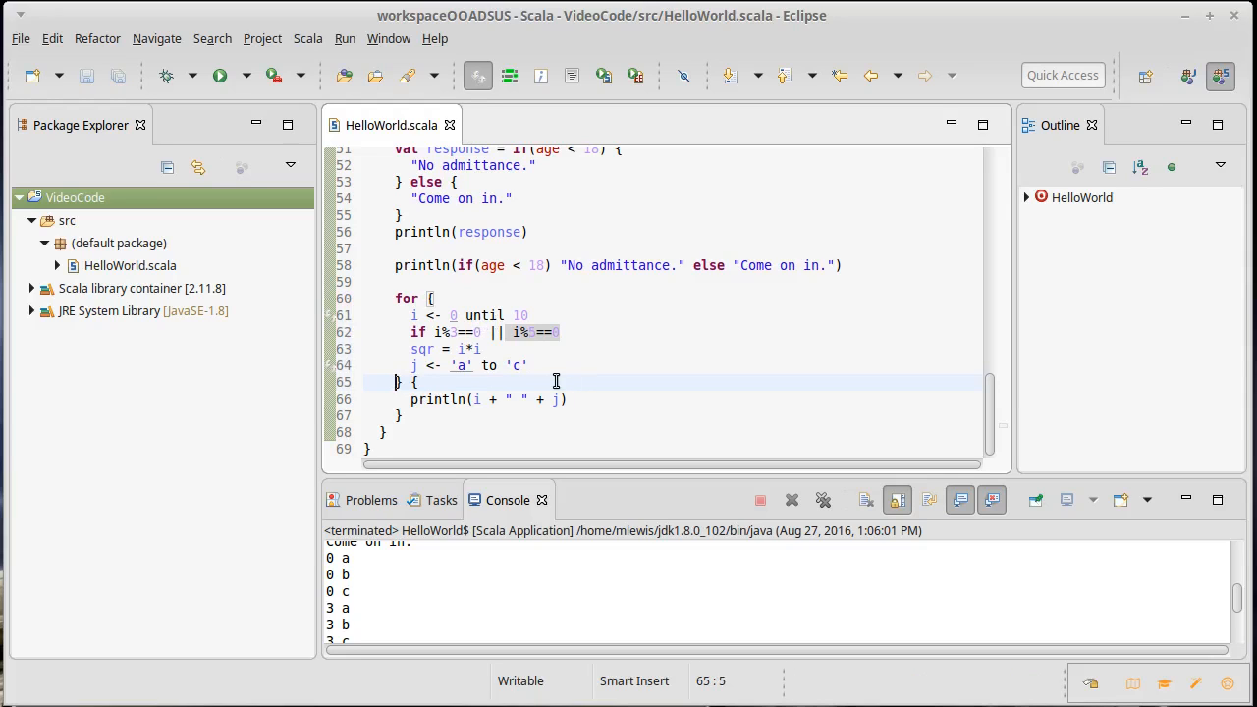
{"action": "mouse_move", "coordinate": [483, 326]}
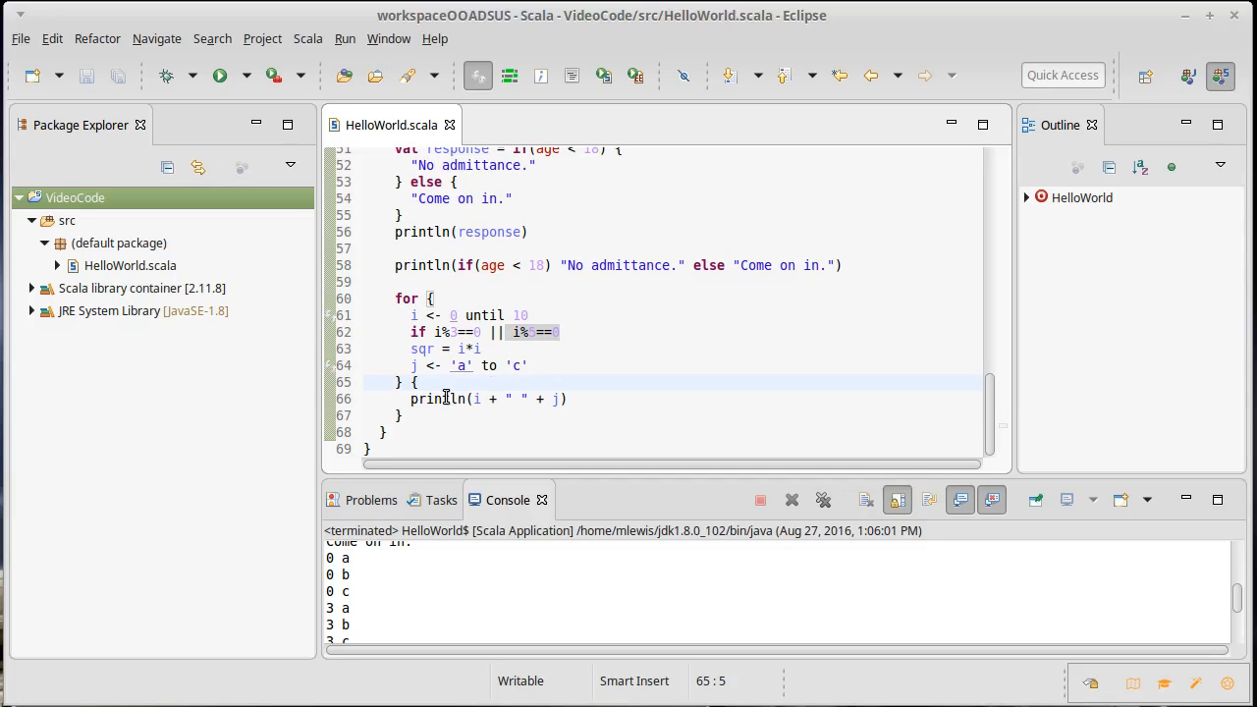
{"action": "left_click", "coordinate": [577, 399]}
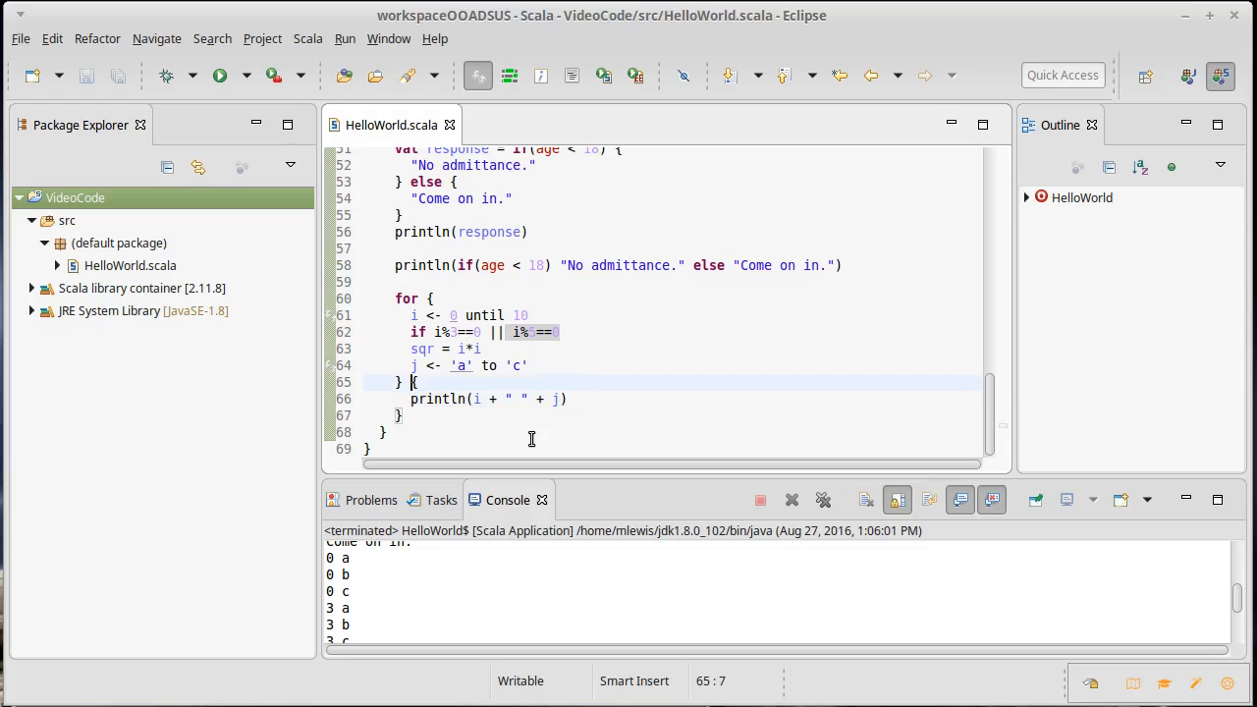
Step: Add yield after the brace, replace the body with i -> j, and prefix the for with val stuff =
{"action": "type", "text": "yield"}
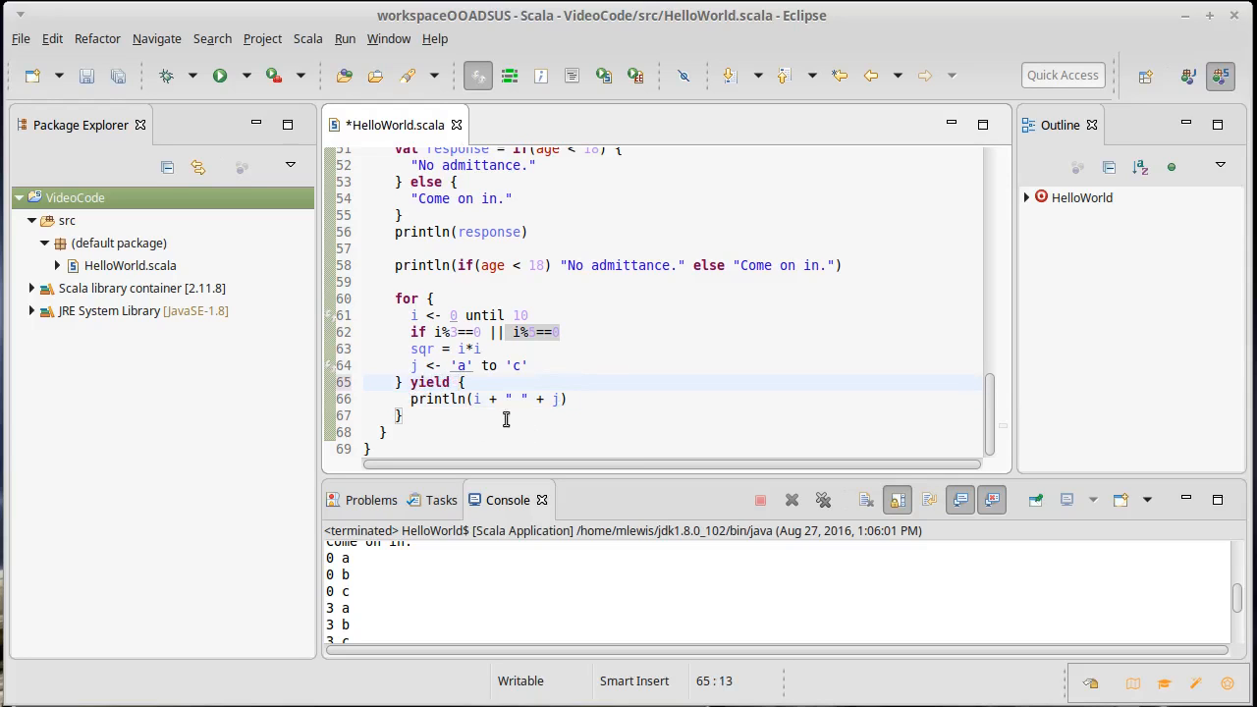
{"action": "mouse_move", "coordinate": [499, 432]}
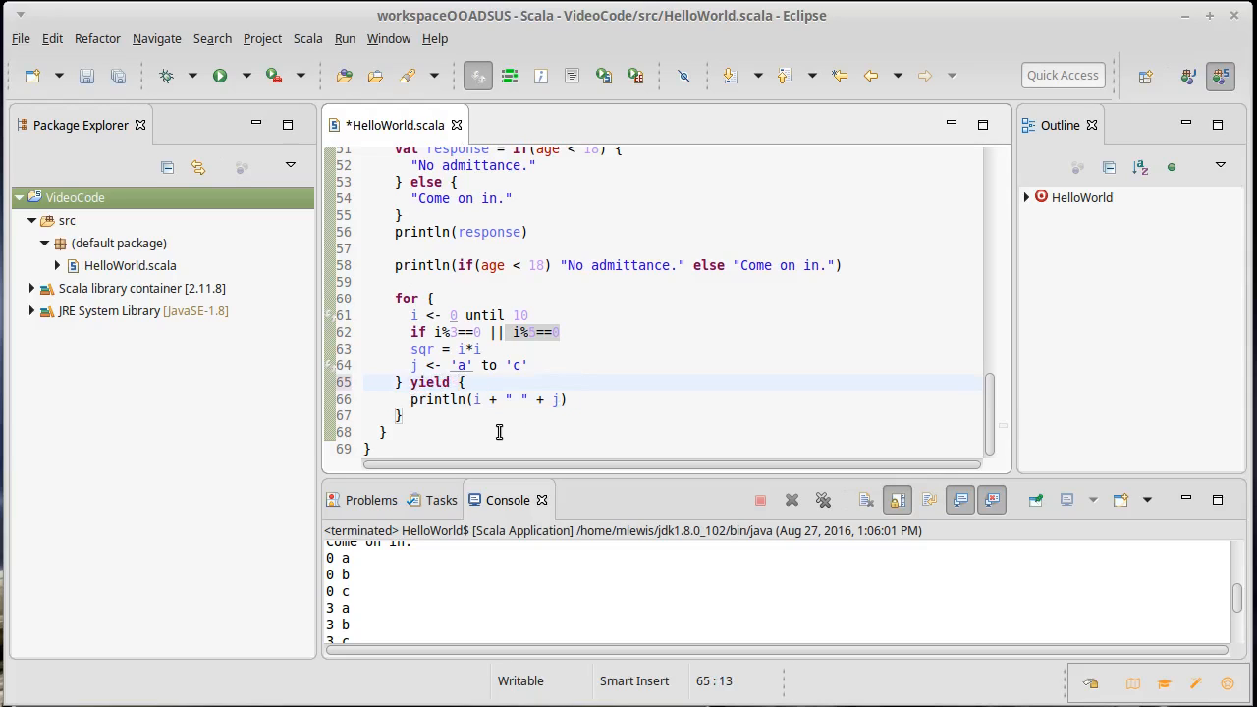
{"action": "left_click", "coordinate": [475, 398]}
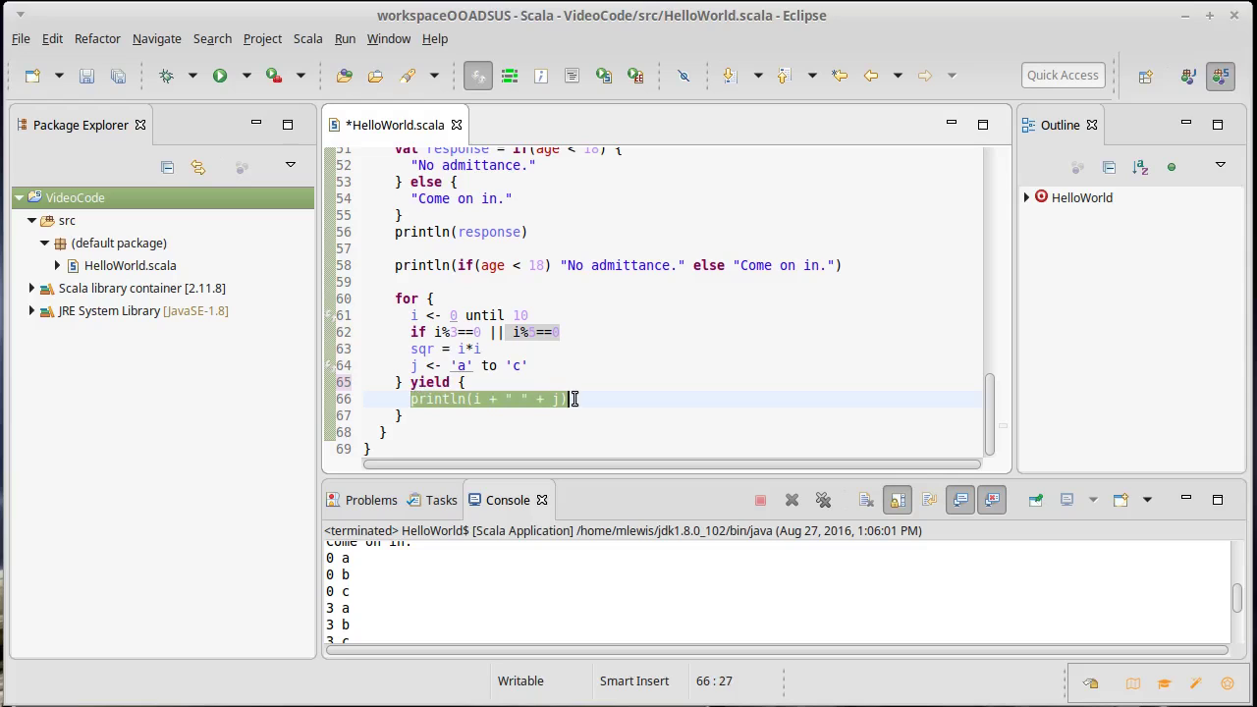
{"action": "type", "text": "i"}
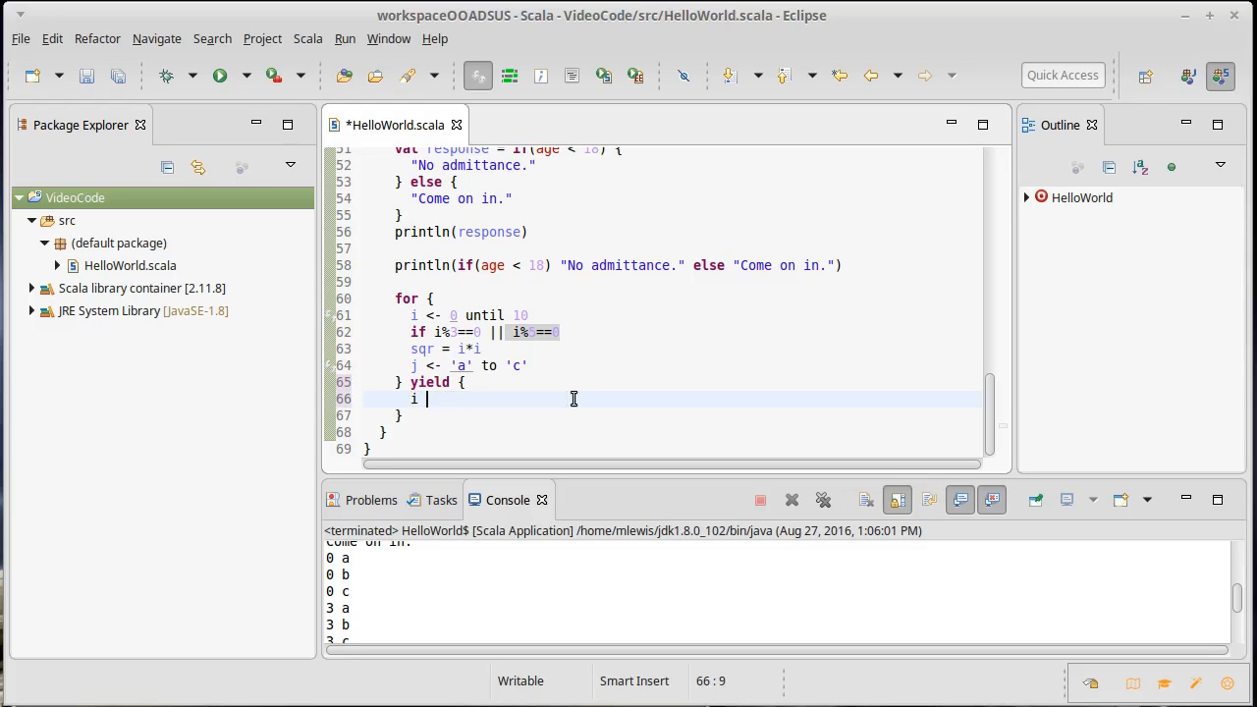
{"action": "type", "text": "-> j"}
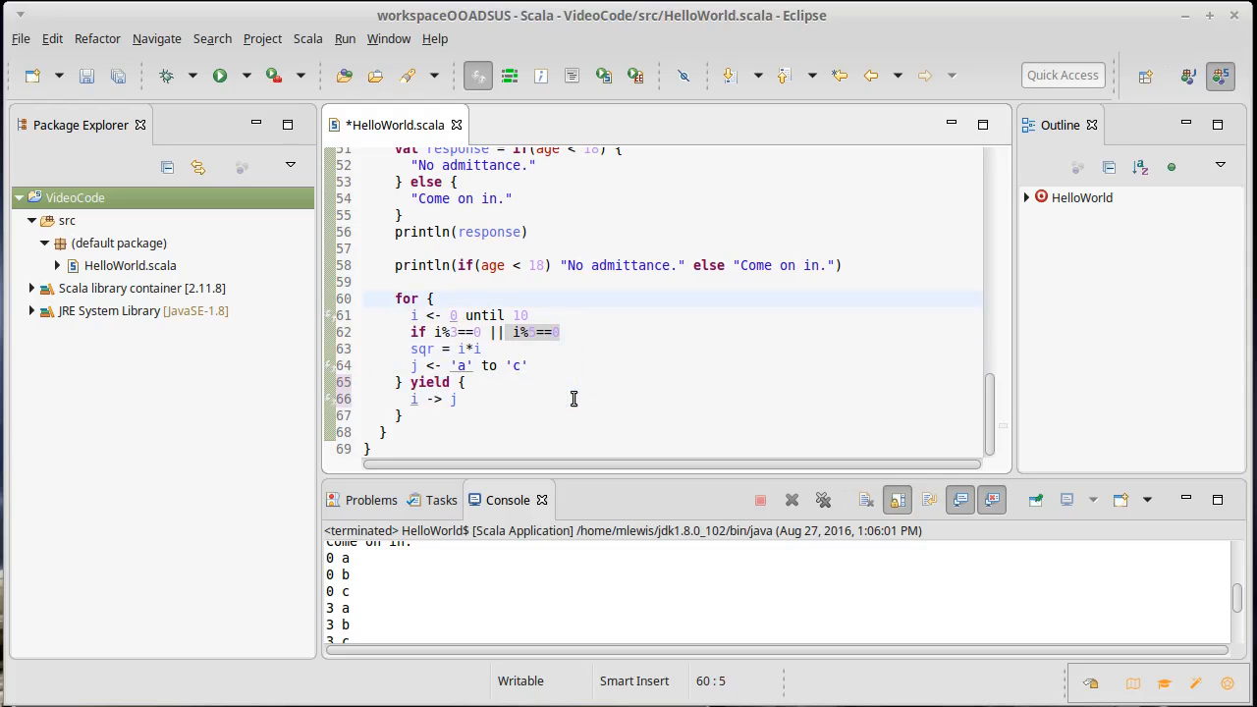
{"action": "type", "text": "val stuff ="}
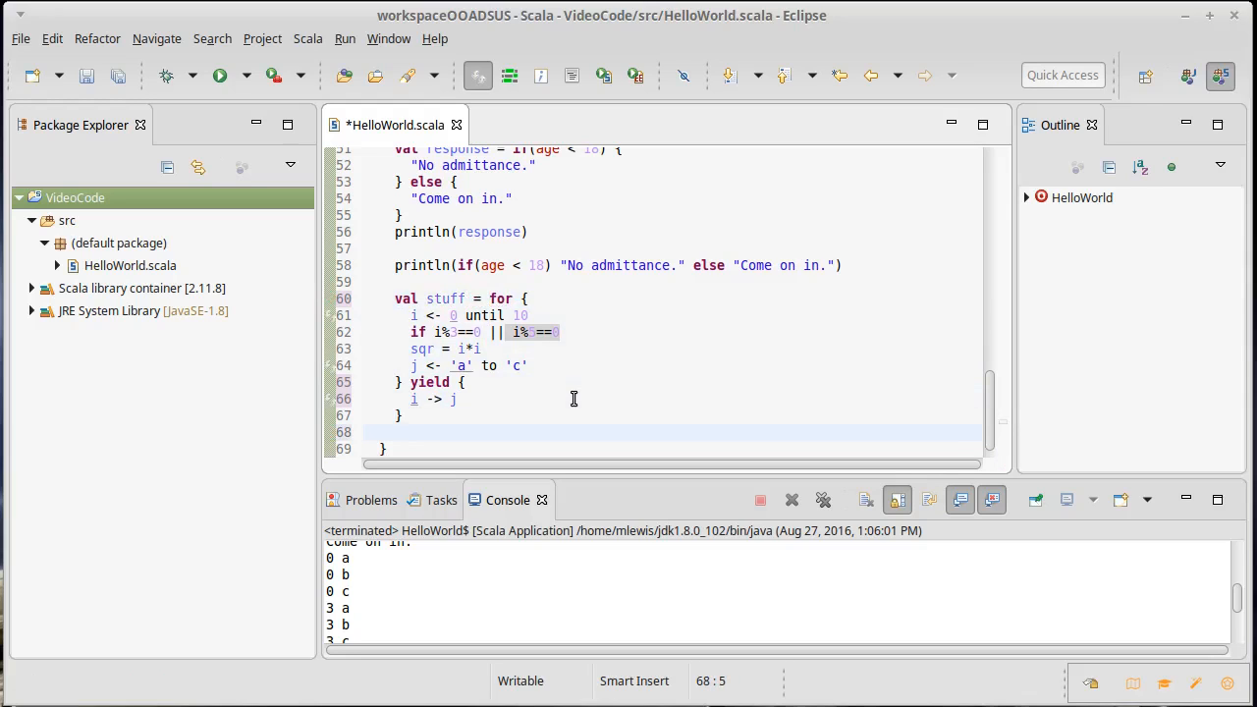
Step: Add println(stuff) after the comprehension and run to print the Vector of tuples
{"action": "type", "text": "println(s"}
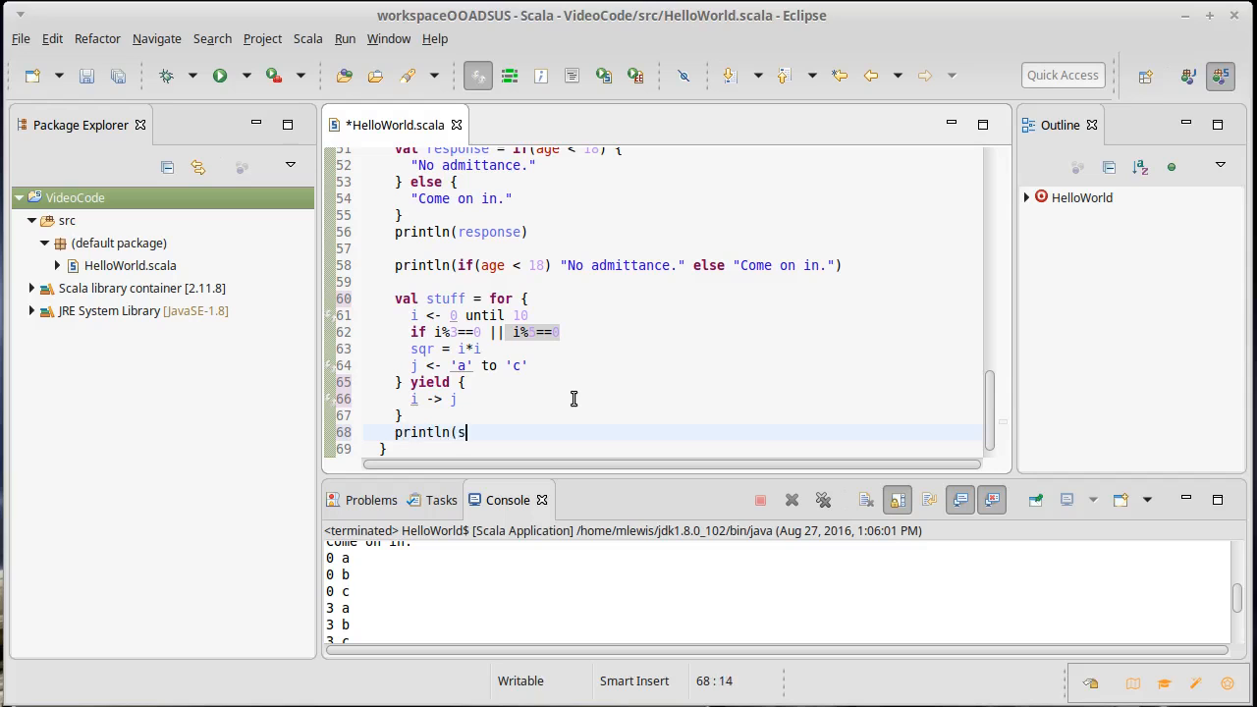
{"action": "type", "text": "tuff)"}
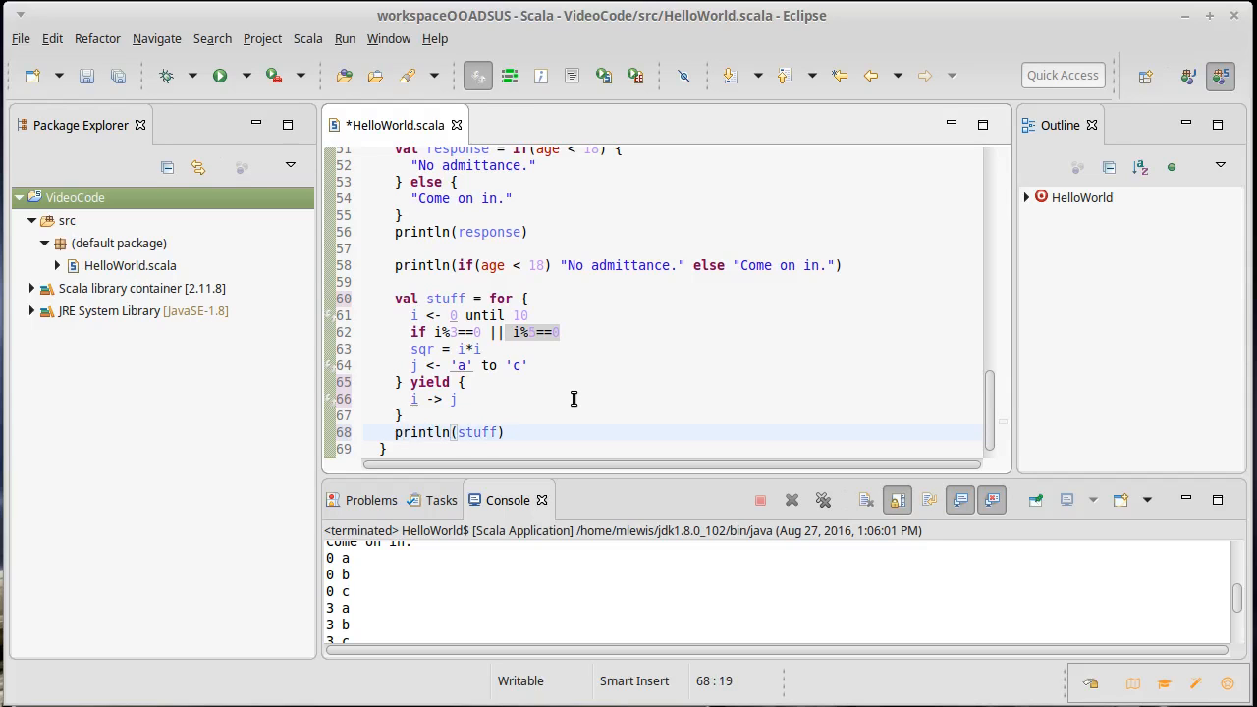
{"action": "left_click", "coordinate": [220, 74]}
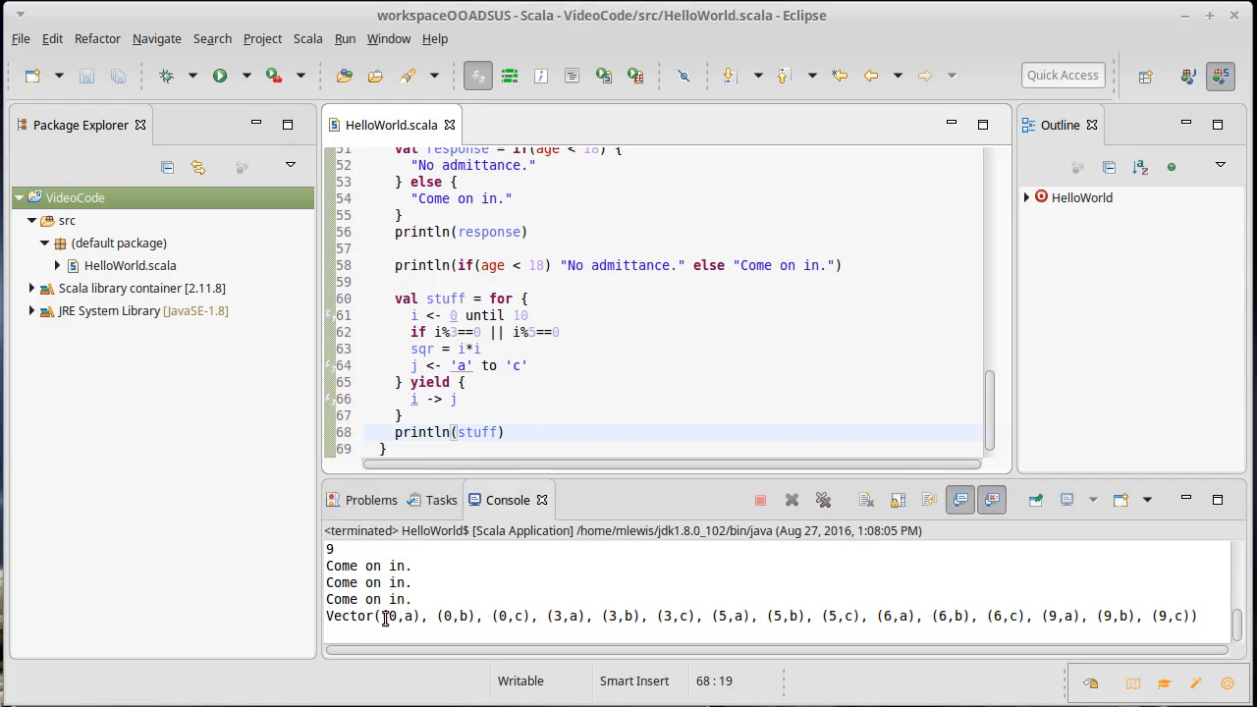
{"action": "left_click_drag", "start_coordinate": [383, 617], "coordinate": [538, 616]}
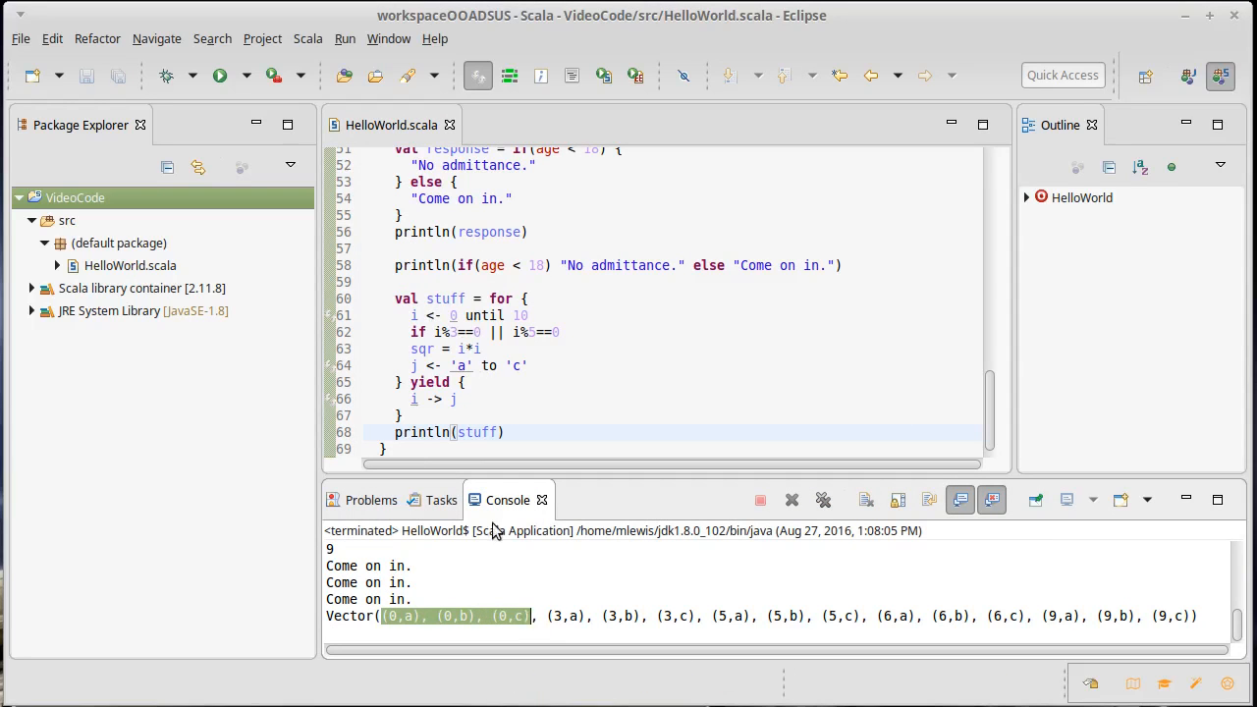
{"action": "left_click", "coordinate": [546, 617]}
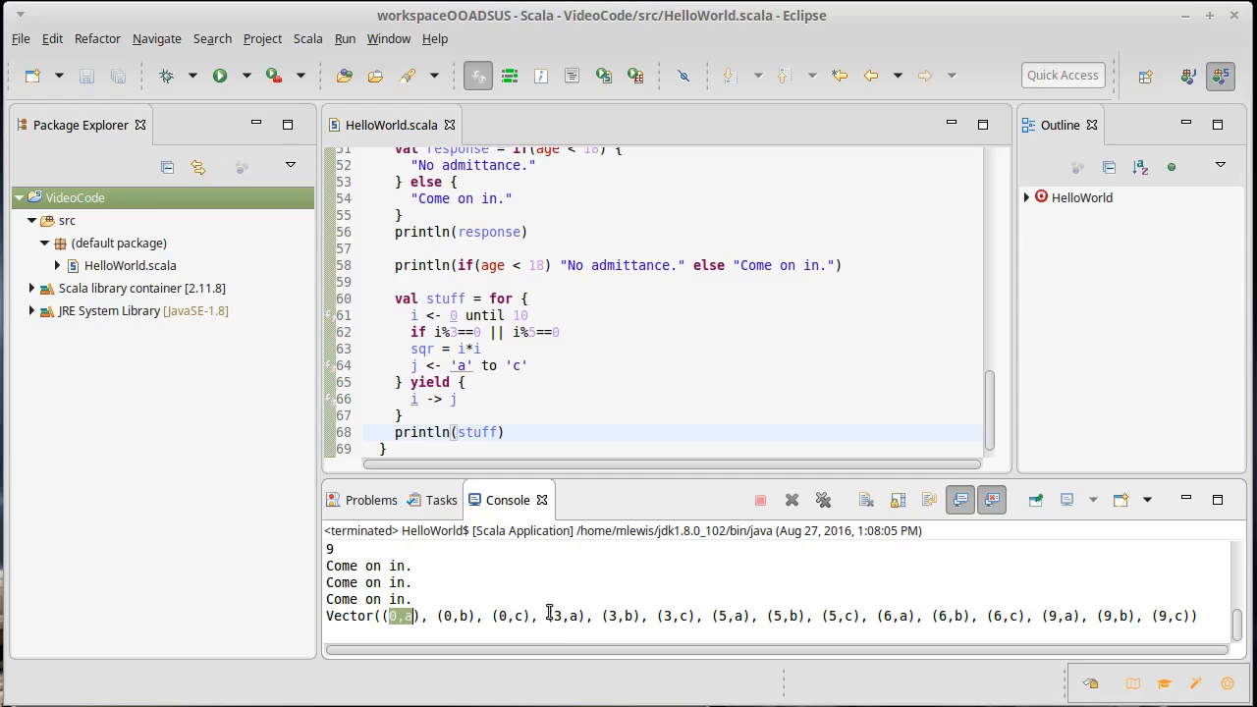
{"action": "mouse_move", "coordinate": [829, 620]}
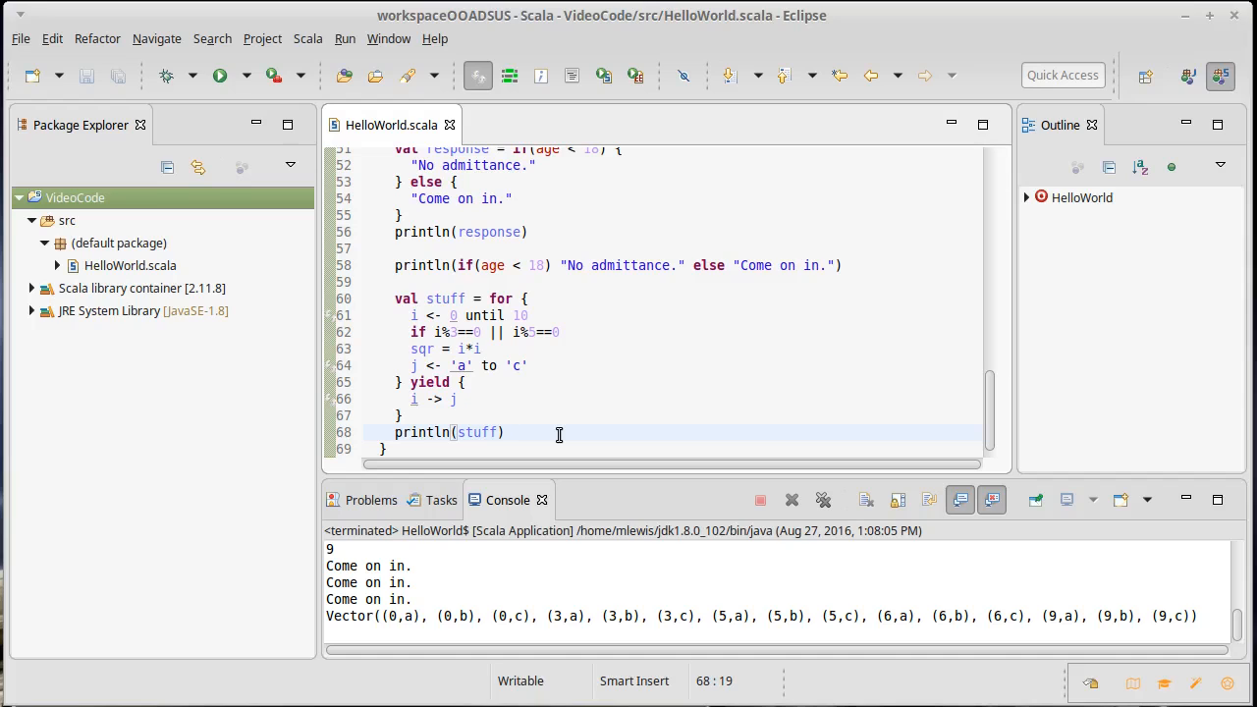
{"action": "mouse_move", "coordinate": [546, 363]}
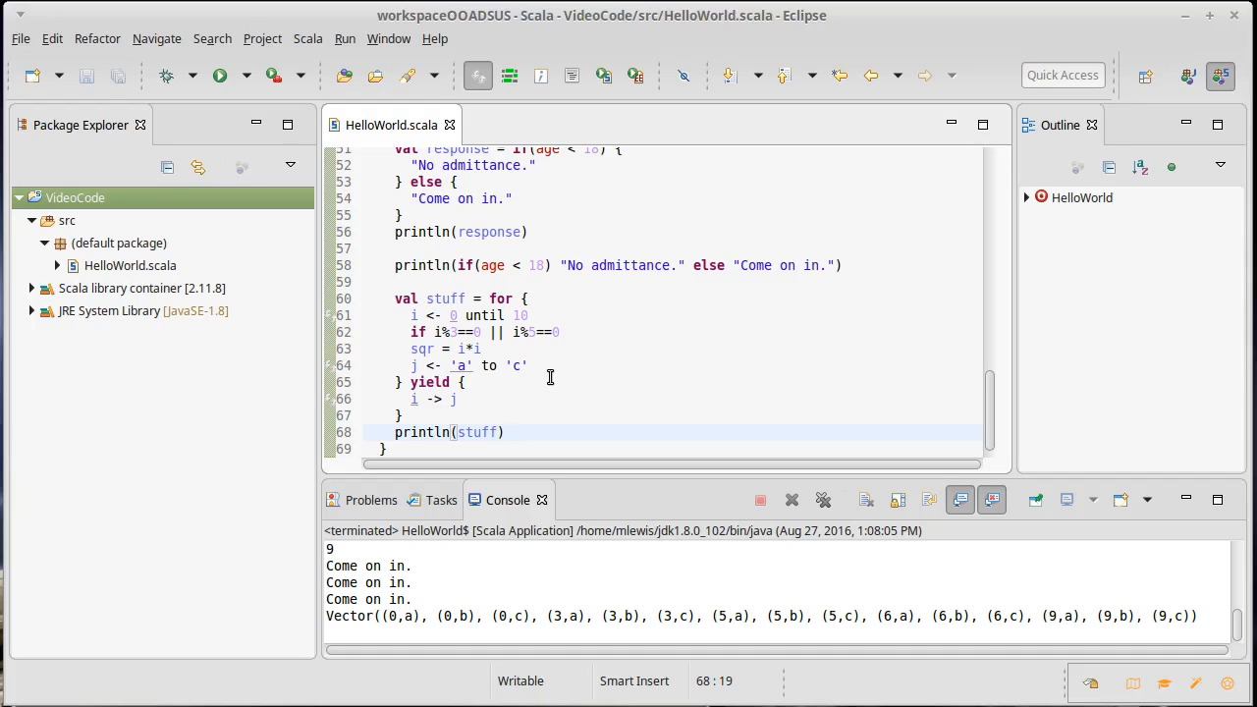
{"action": "mouse_move", "coordinate": [574, 408]}
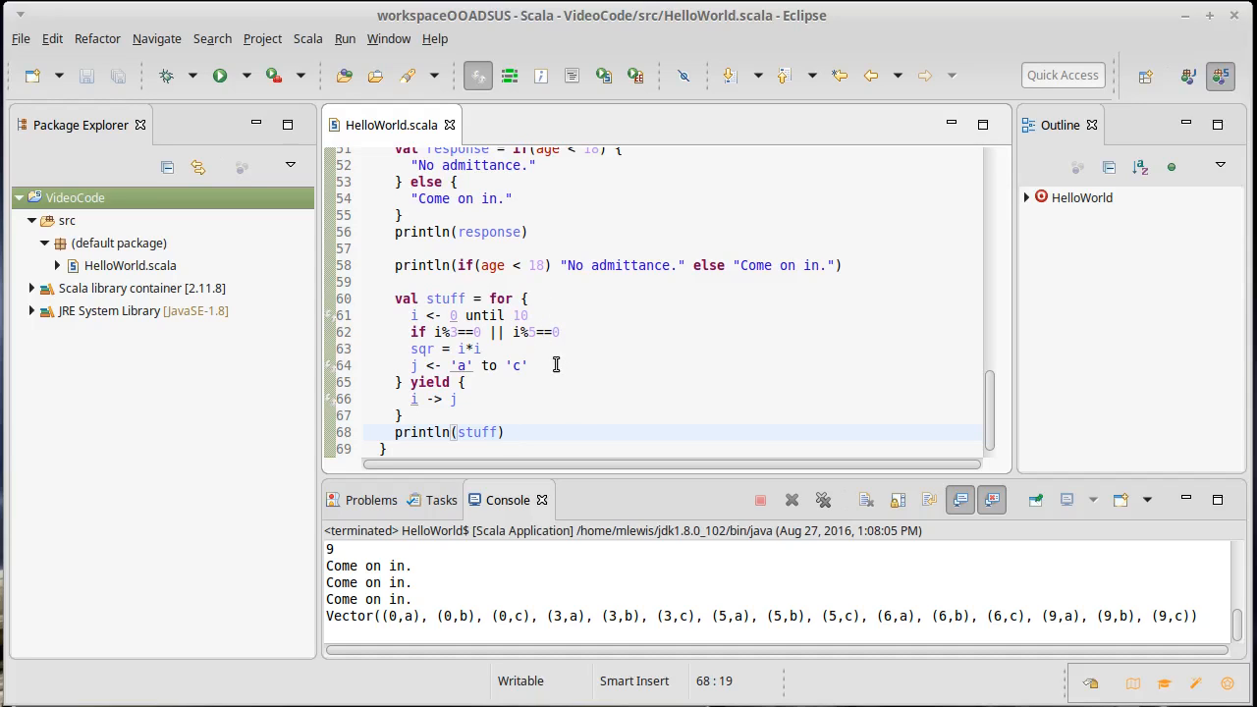
{"action": "mouse_move", "coordinate": [420, 389]}
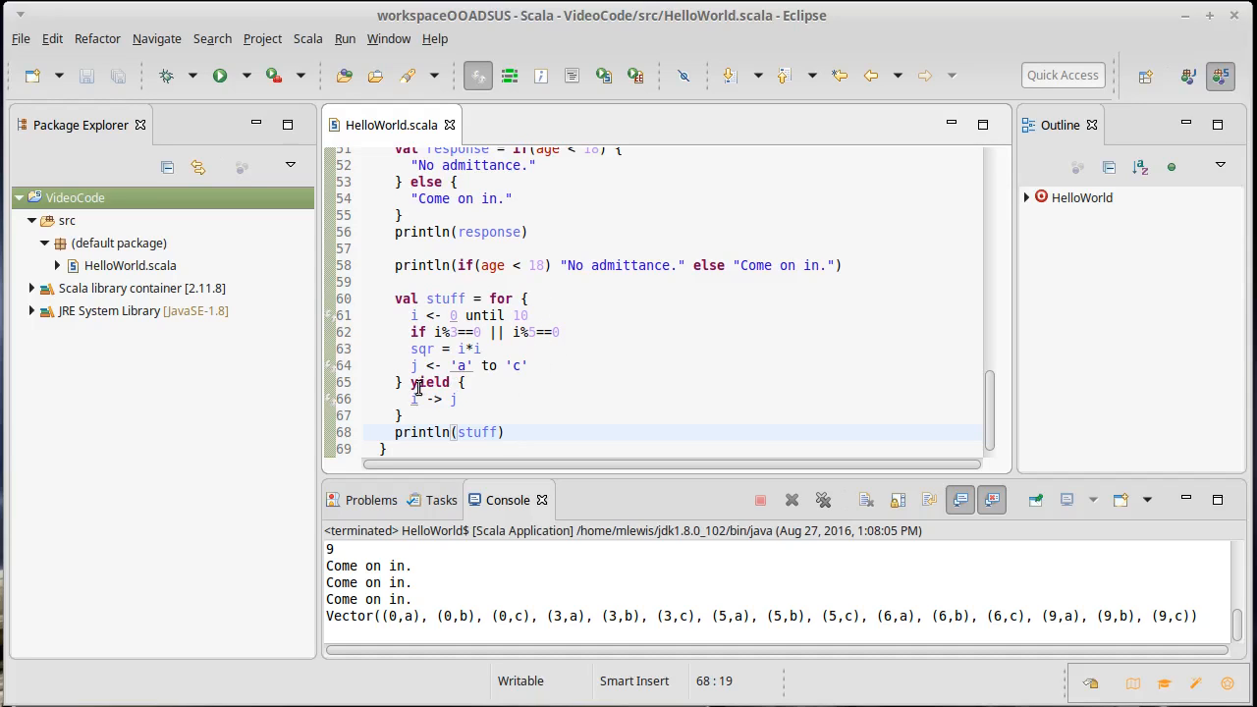